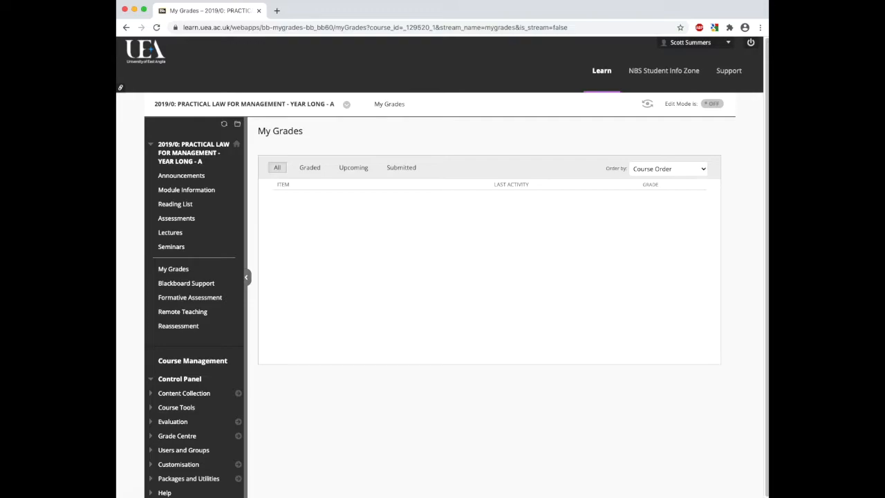
mouse_move(174, 204)
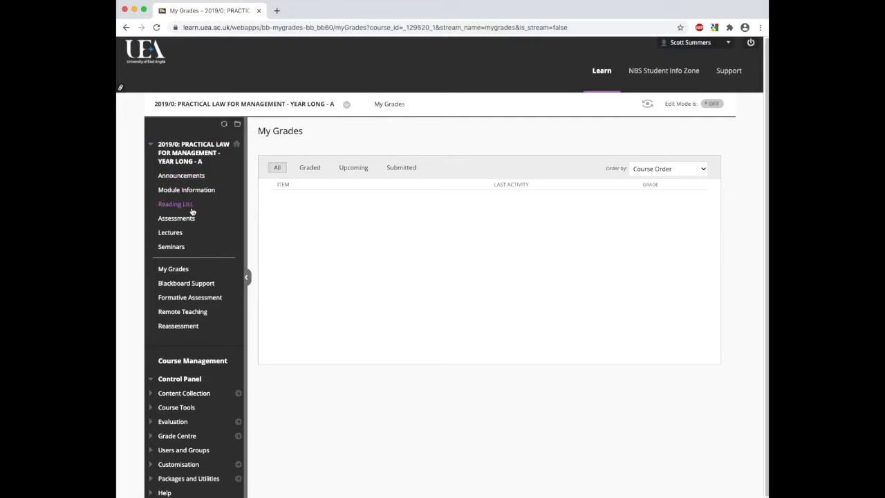
Open the Remote Teaching area and its Online Discussion Forum to list the example thread
click(183, 311)
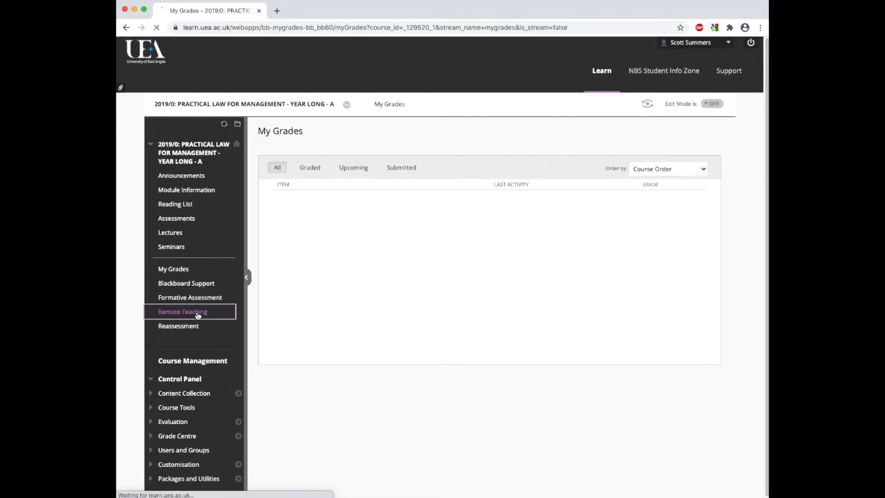
click(183, 311)
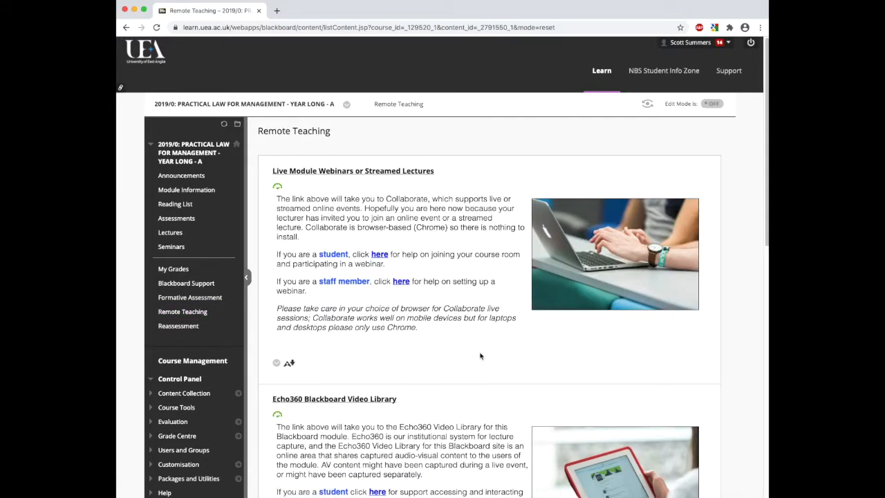
scroll(down, 3)
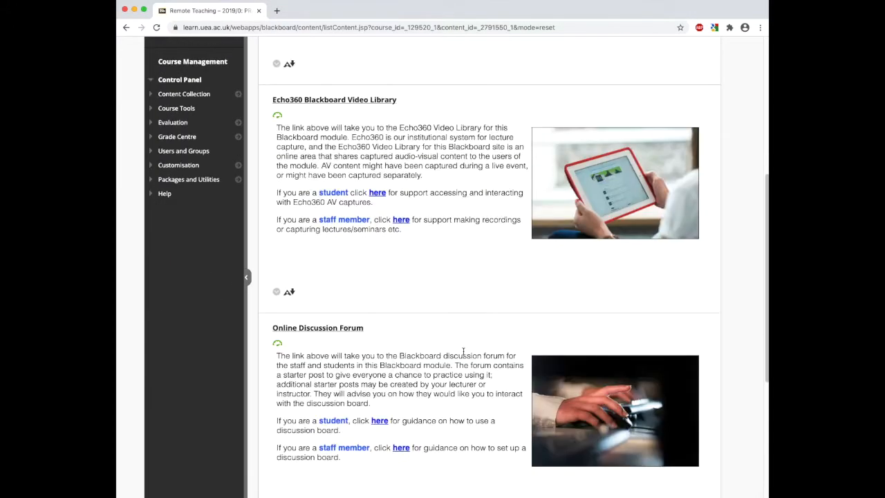
click(379, 420)
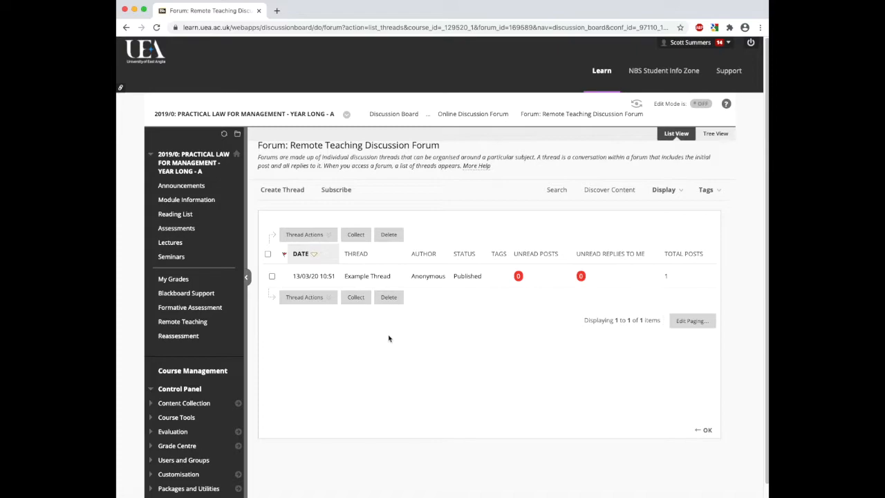
scroll(down, 3)
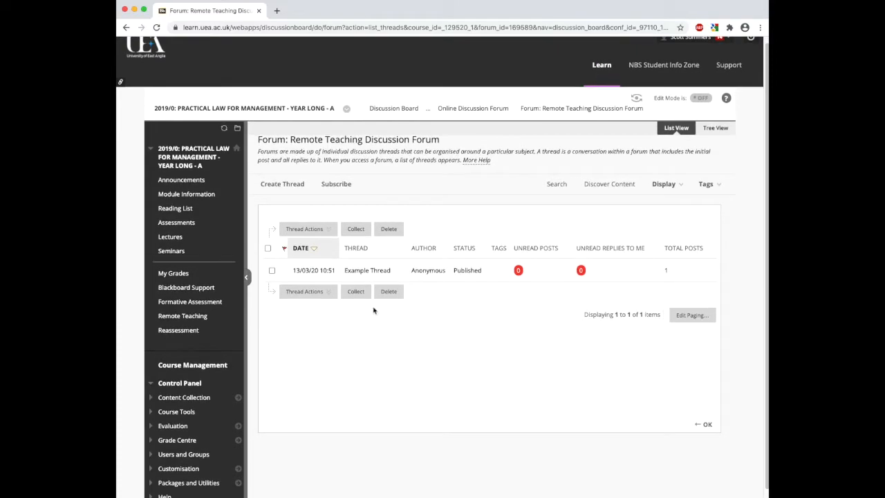
click(367, 270)
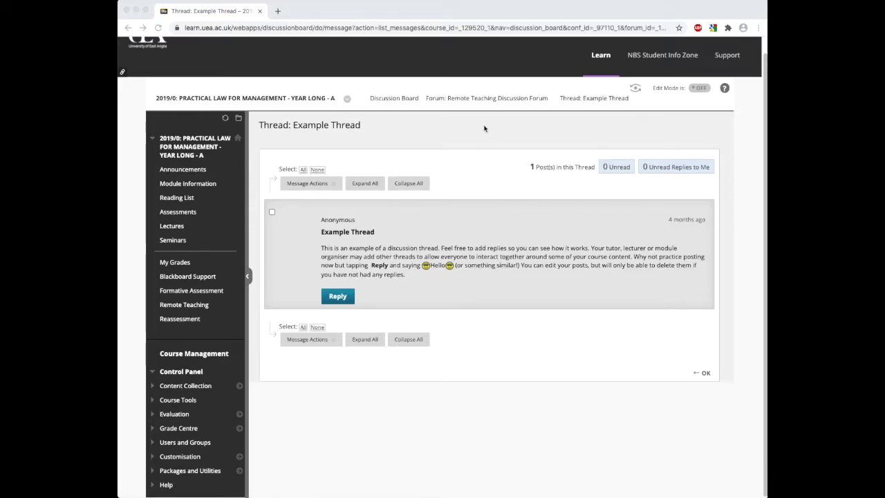
click(487, 97)
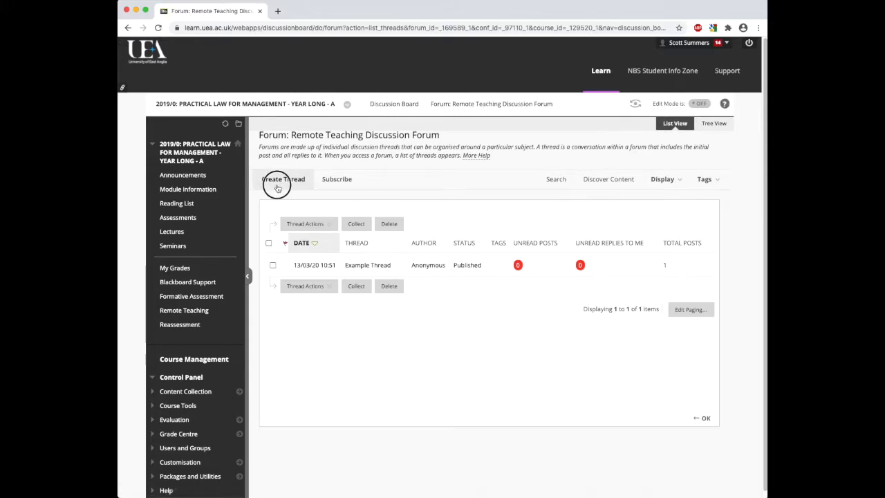
Create a thread titled 'Test Topic' with a short placeholder message and submit it
click(283, 180)
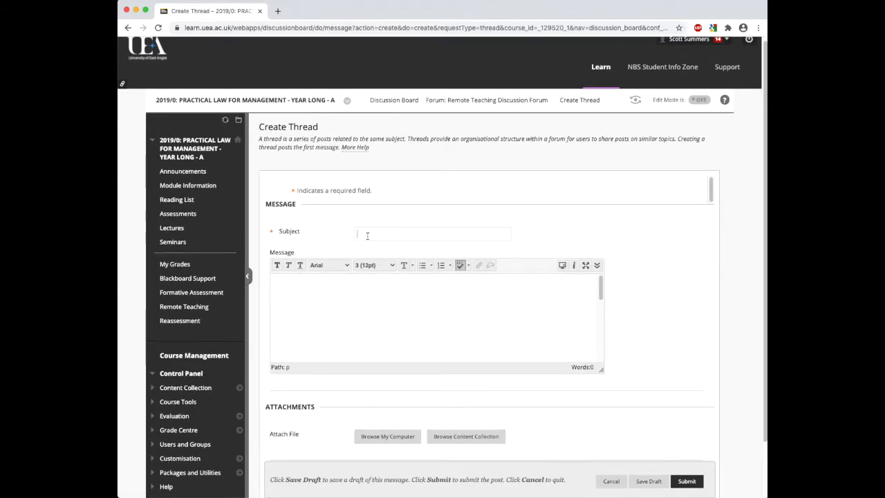
text(Test Topic)
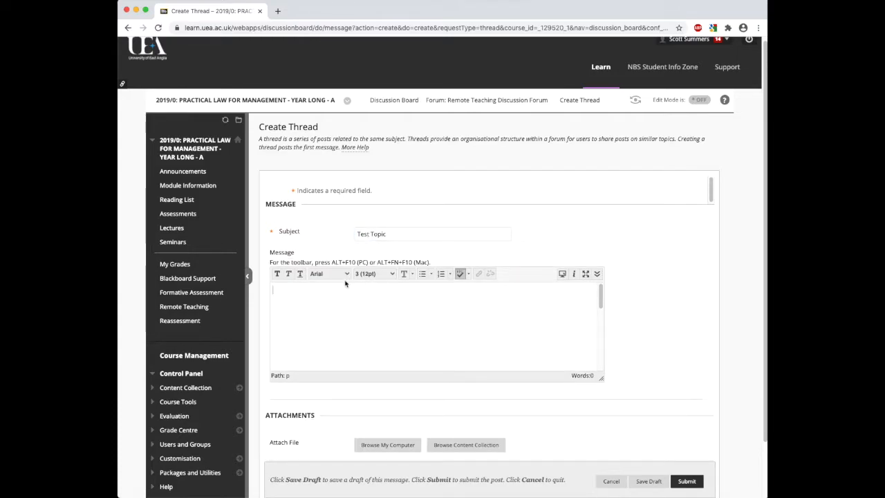
text(Text would go here.)
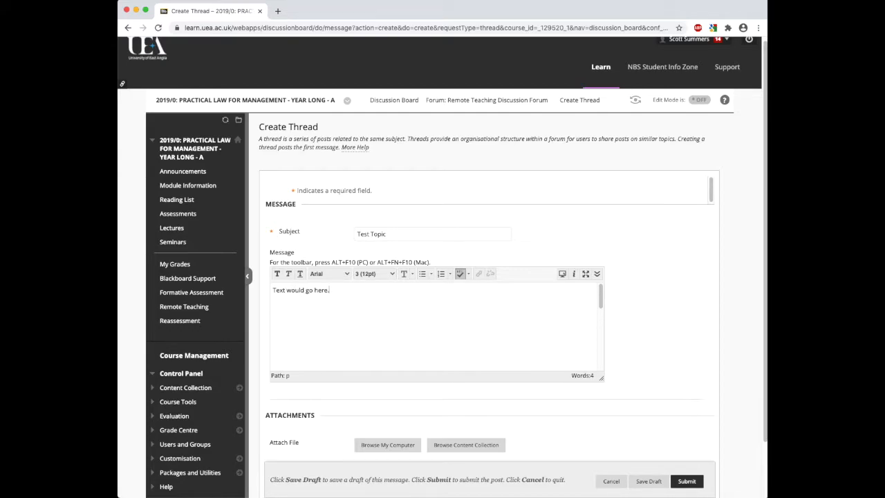
scroll(down, 3)
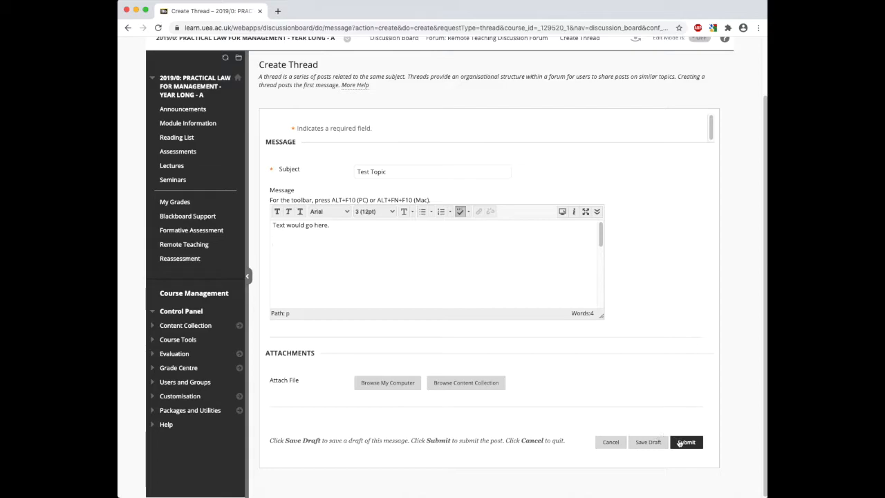
click(686, 442)
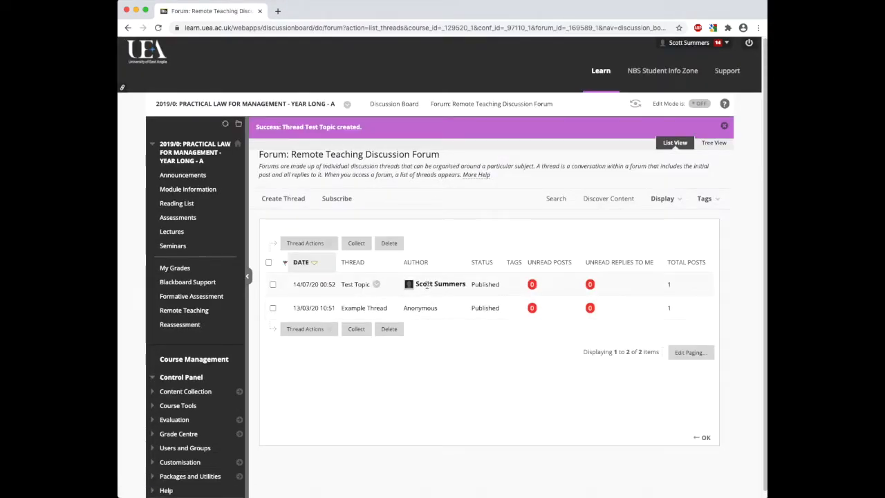
Reply to the Test Topic thread with 'This is a reply to the new topic' and submit it
click(354, 285)
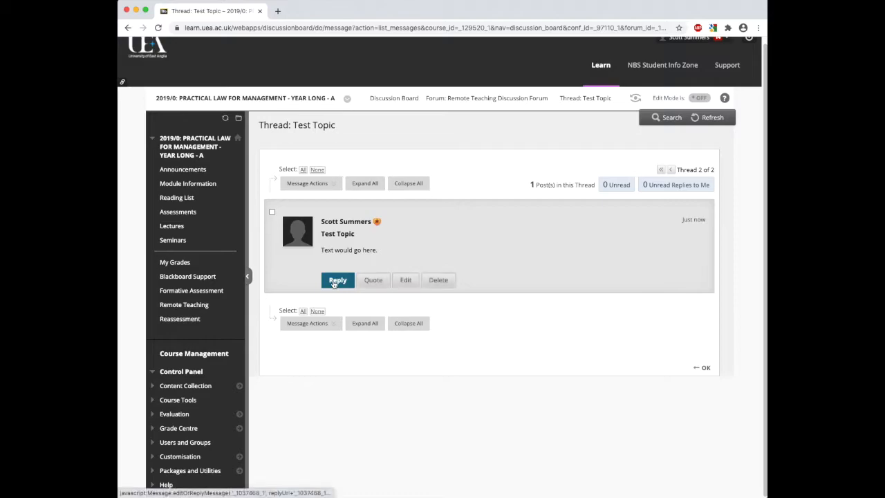
click(338, 279)
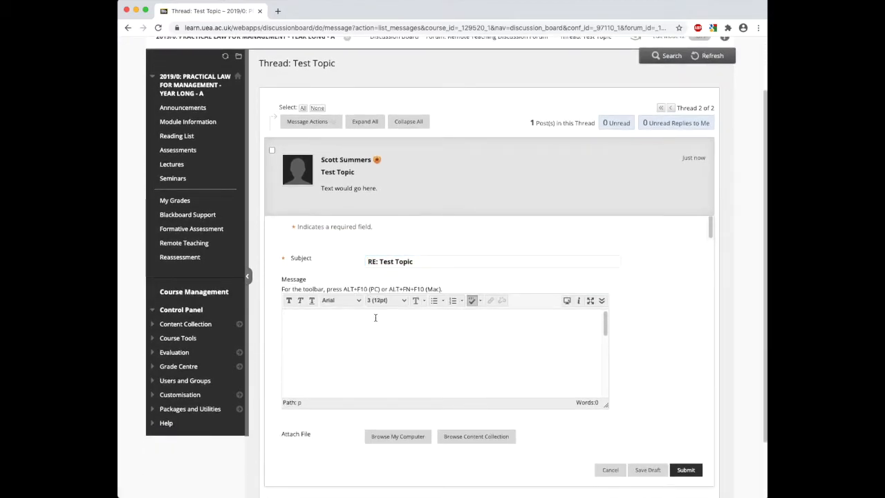
text(This is a)
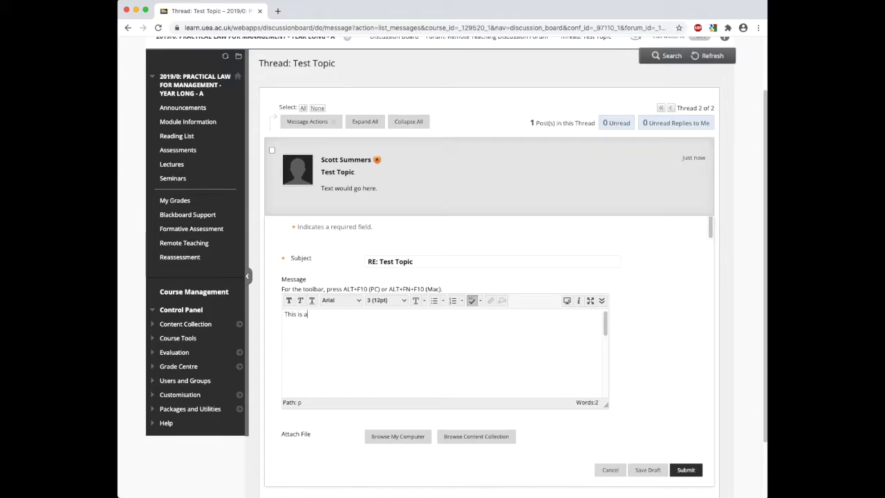
text(reply to)
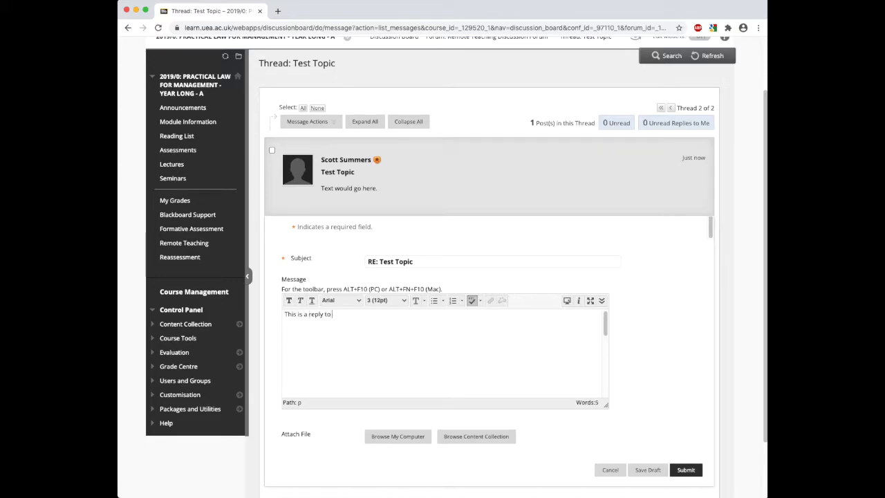
text(the new topi)
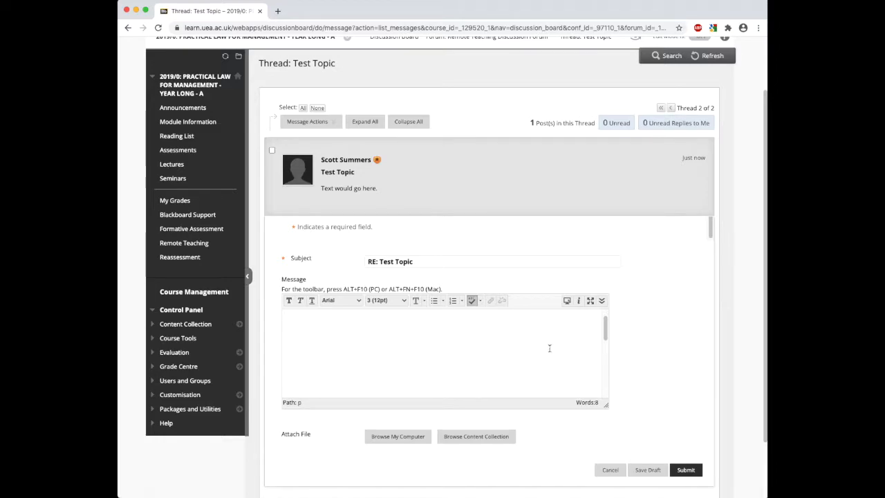
text(This is a reply to the new topic)
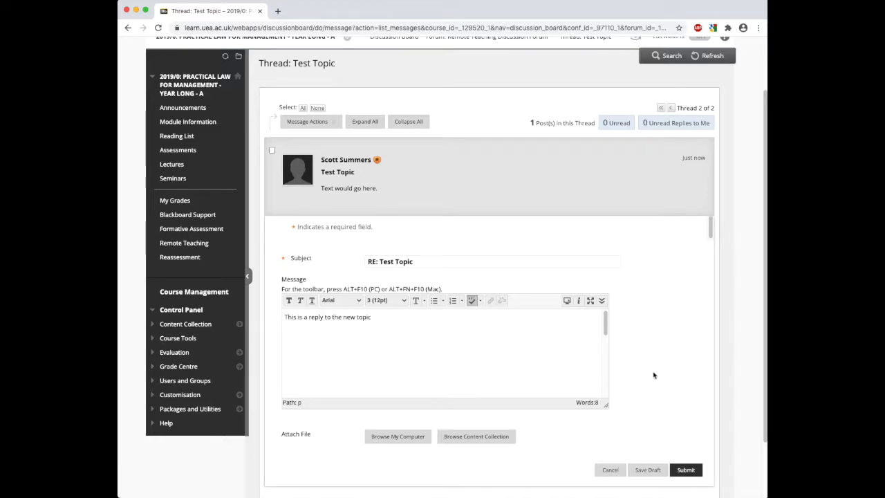
scroll(down, 3)
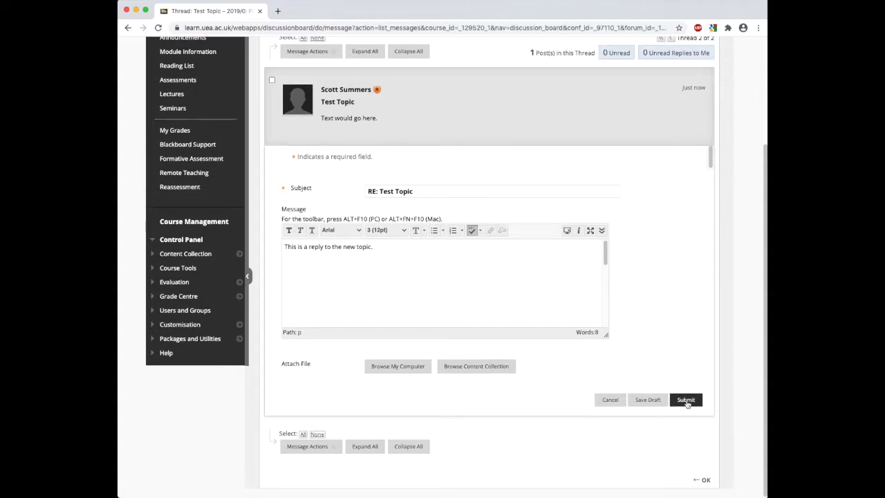
click(686, 398)
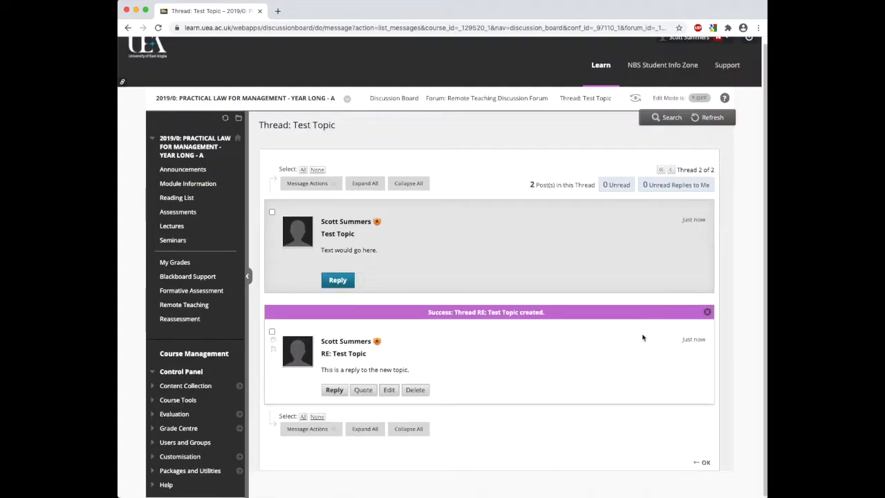
mouse_move(608, 367)
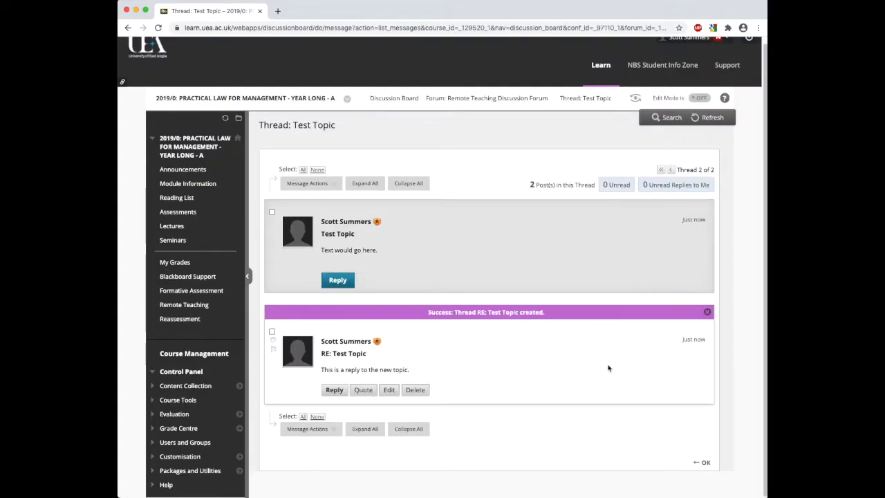
Edit the reply to add the line 'This is how you edit a reply' and save it
click(706, 312)
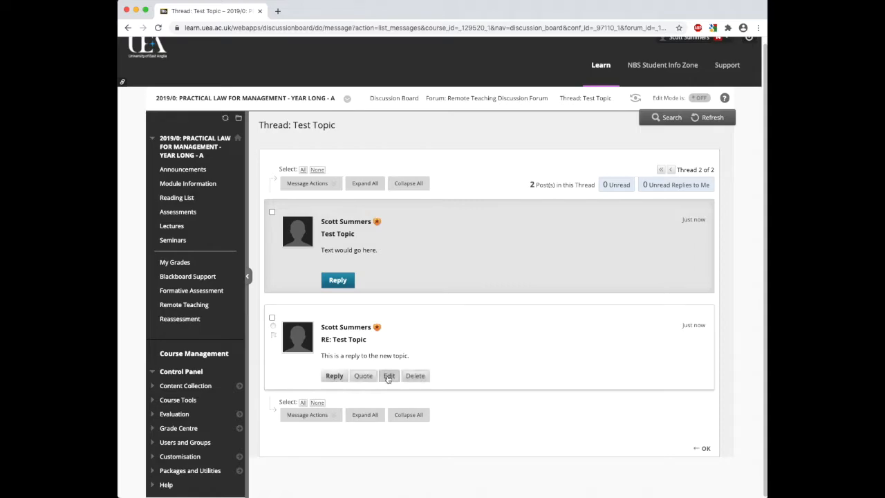
click(388, 376)
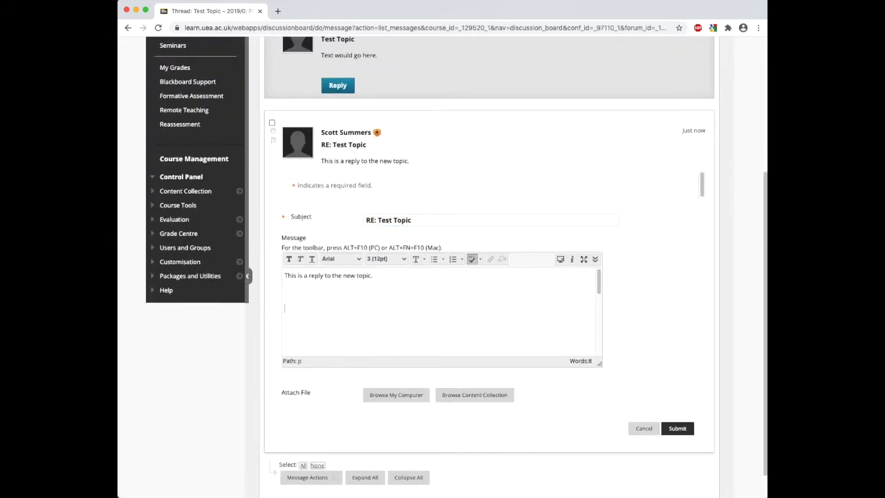
text(This is)
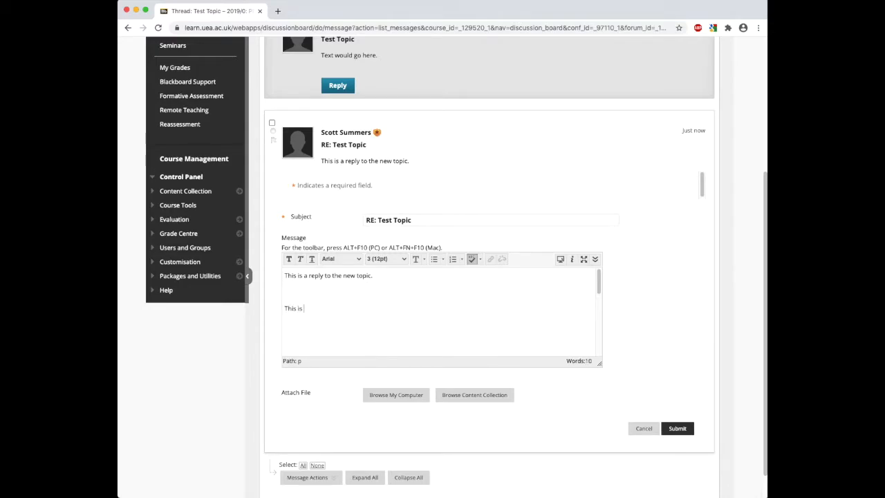
text(how you edit)
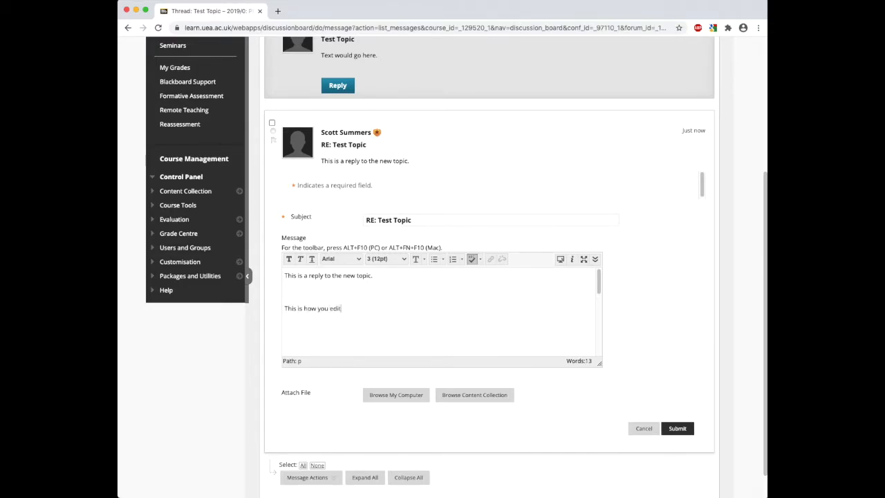
text(a reply)
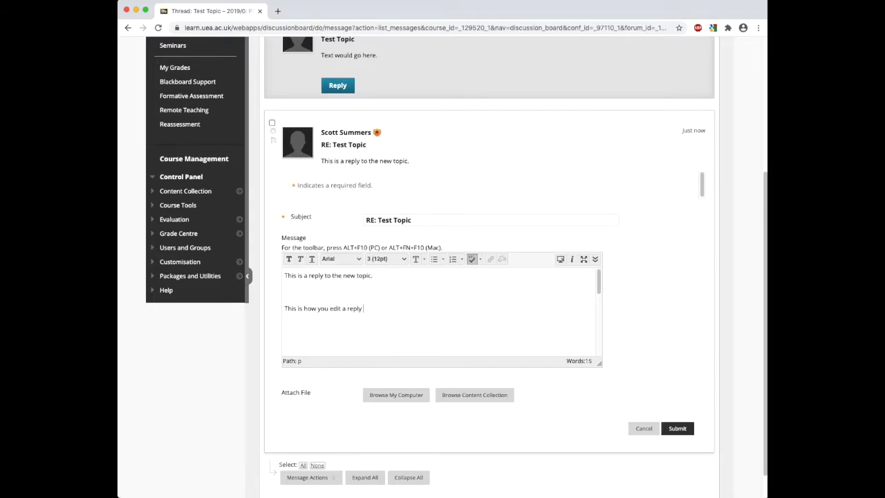
mouse_move(494, 431)
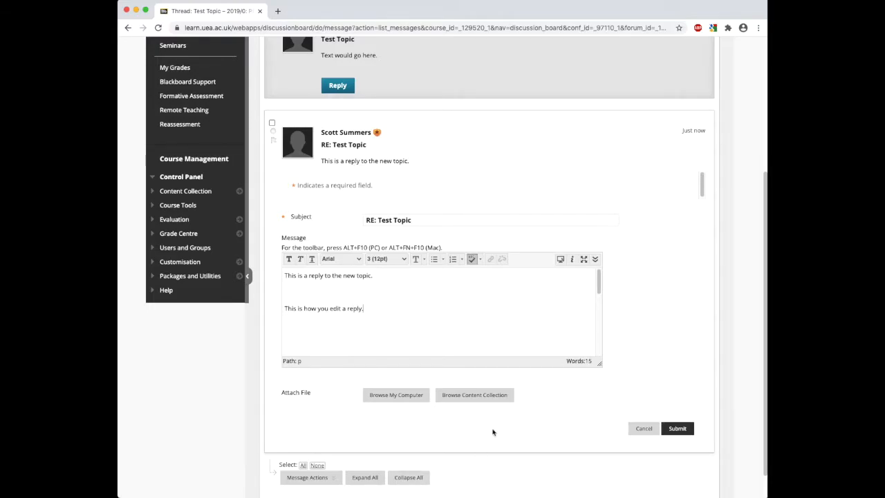
click(677, 429)
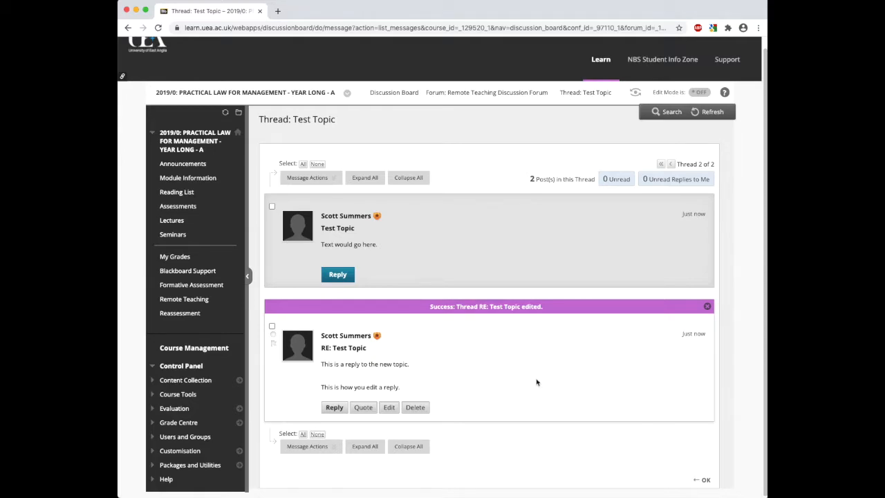
Delete the reply, then the whole Test Topic thread, leaving only Example Thread listed
click(415, 406)
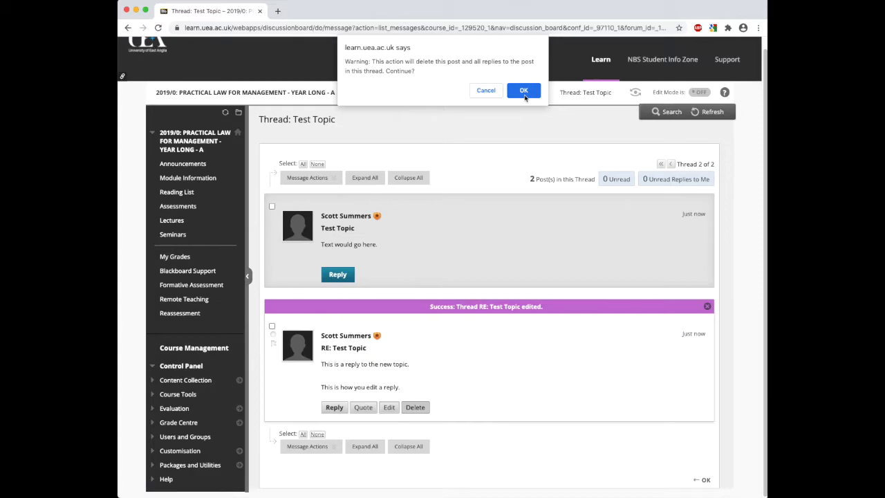
click(523, 90)
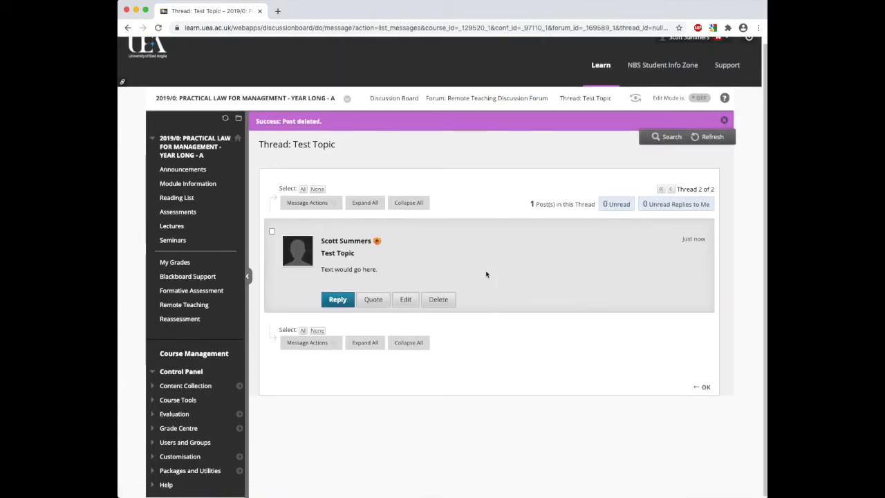
click(438, 299)
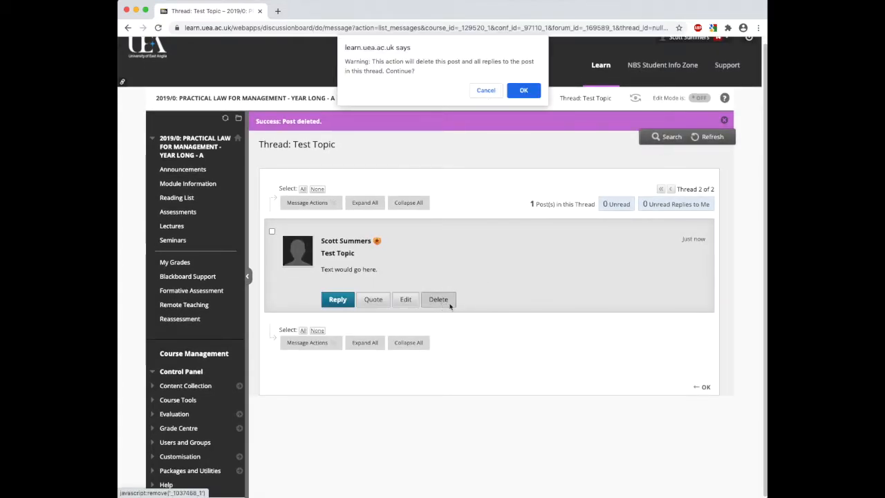
click(523, 90)
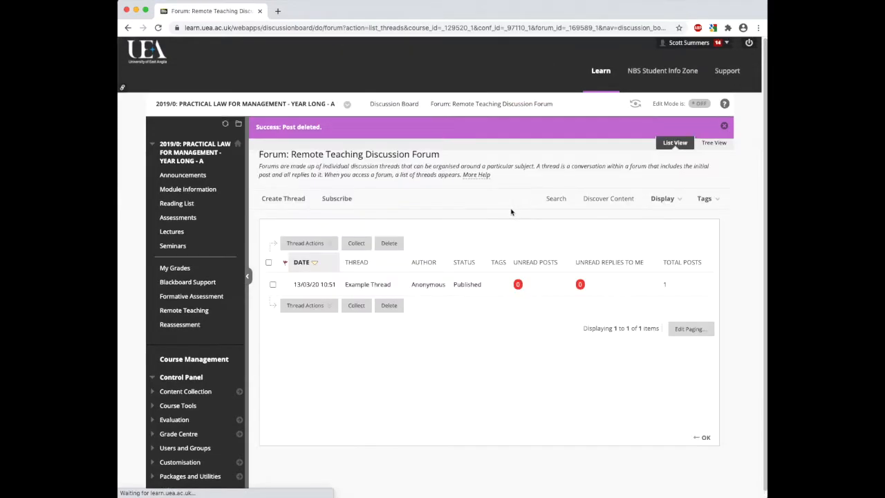
mouse_move(491, 312)
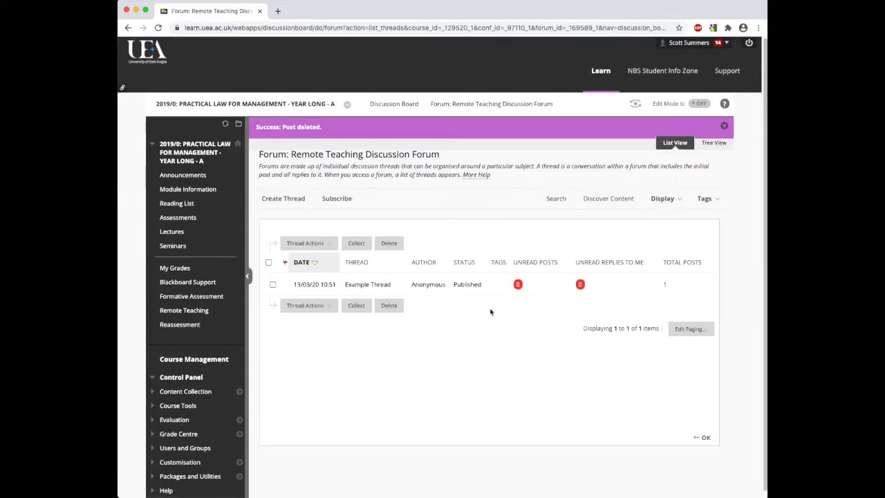
click(724, 127)
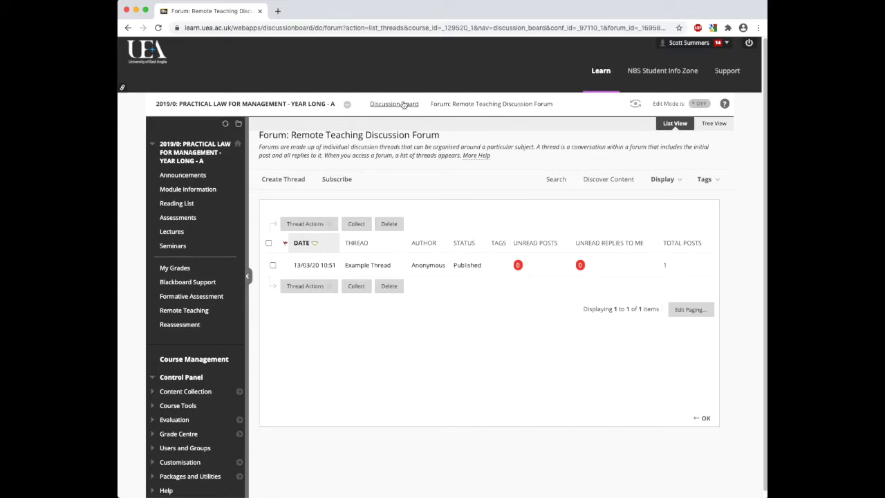
Return to the Discussion Board and open Edit for the Remote Teaching Discussion Forum
click(394, 103)
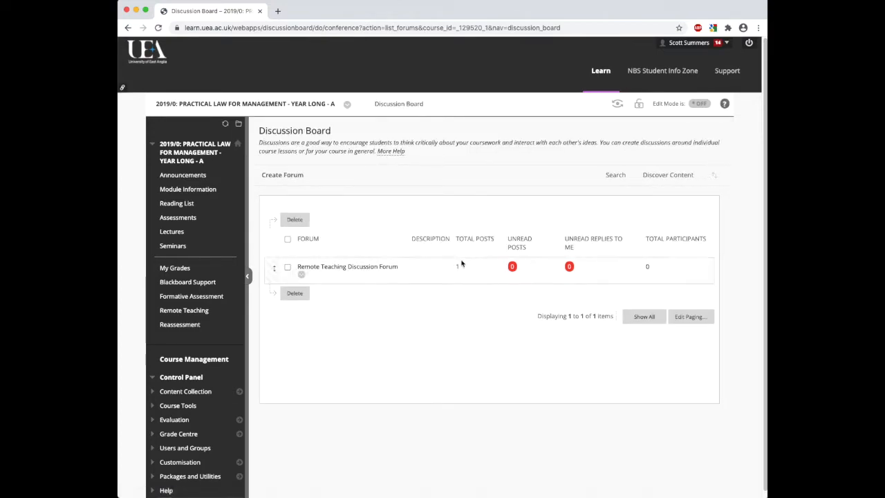
click(301, 273)
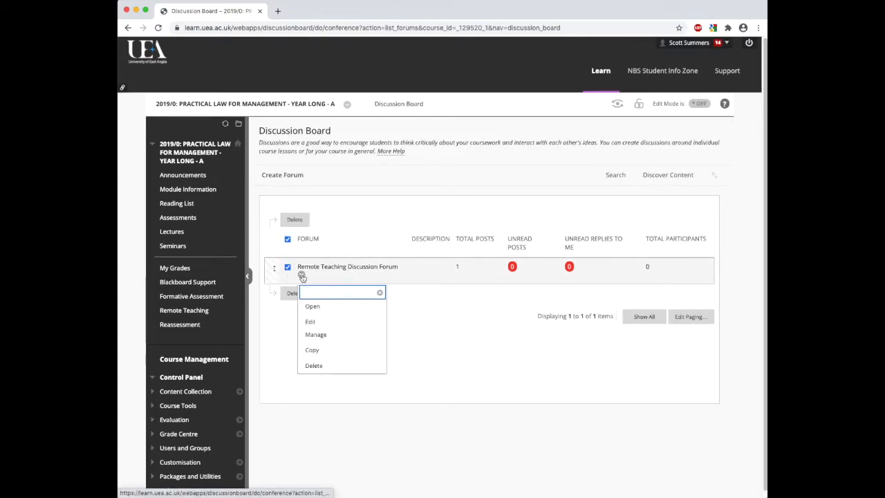
click(310, 321)
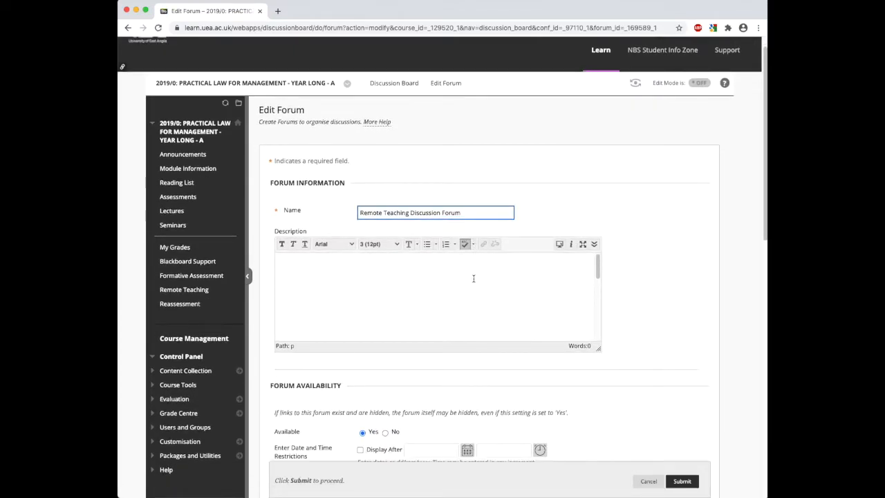
scroll(down, 3)
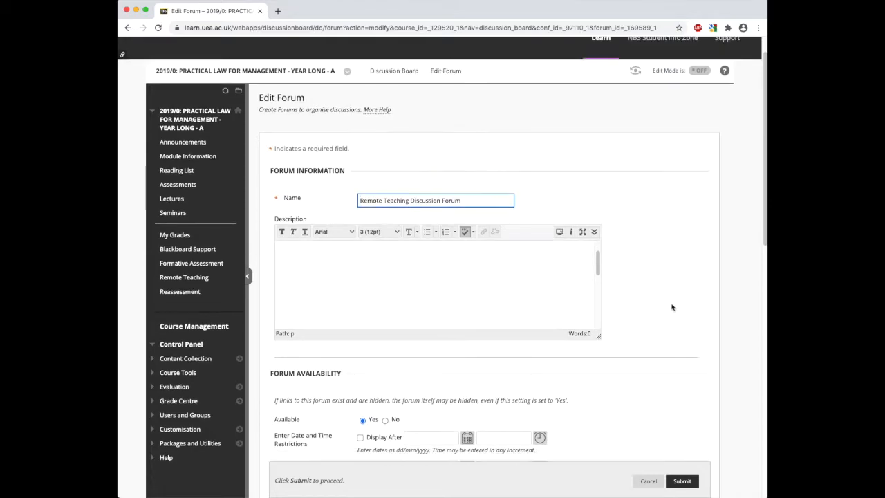
scroll(down, 3)
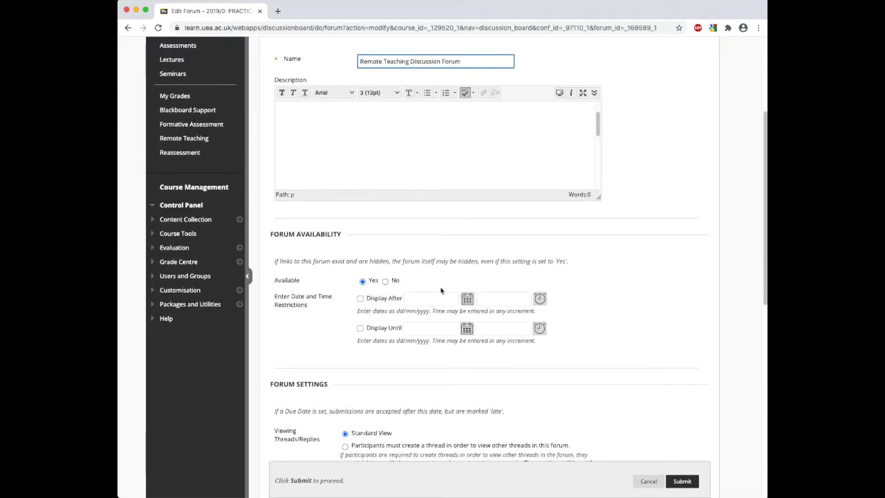
scroll(down, 3)
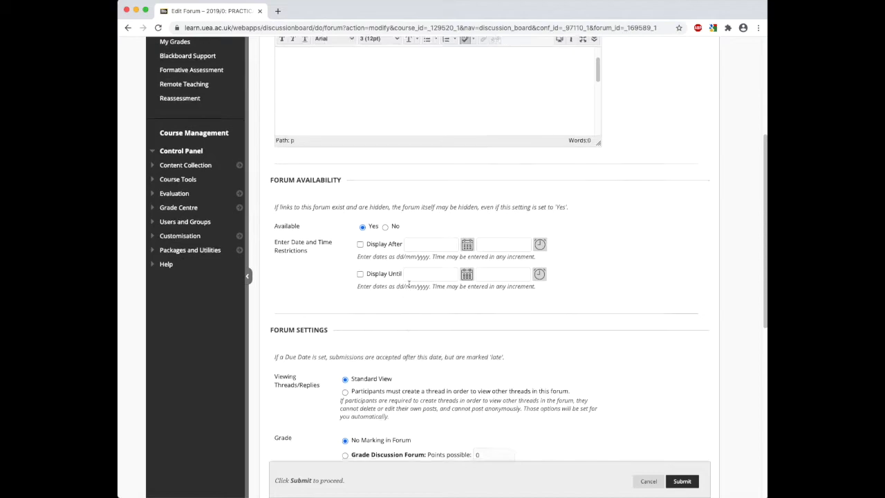
scroll(down, 3)
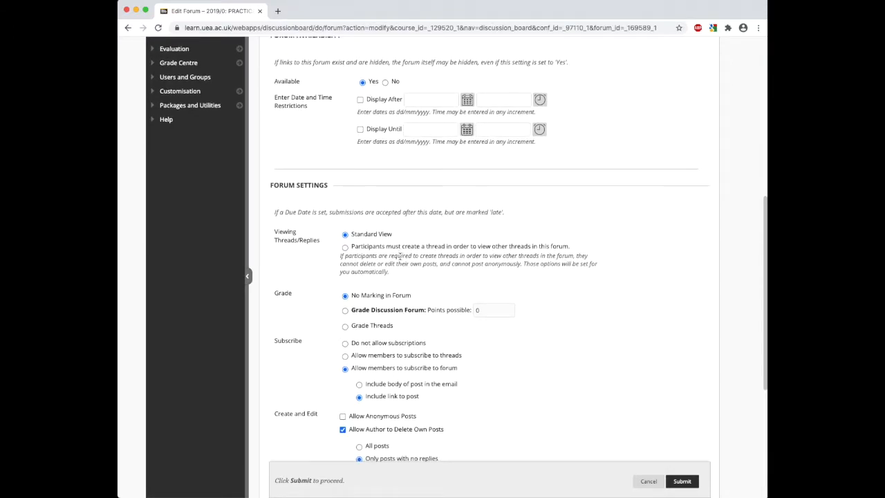
scroll(down, 3)
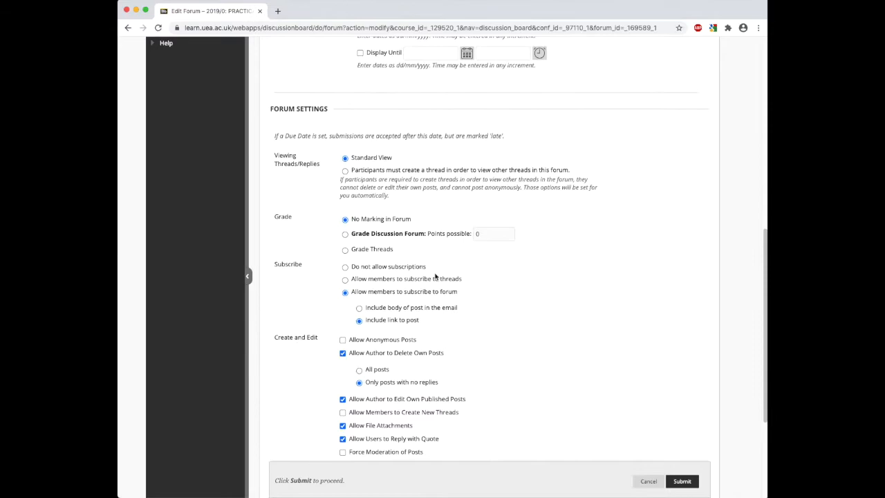
scroll(down, 3)
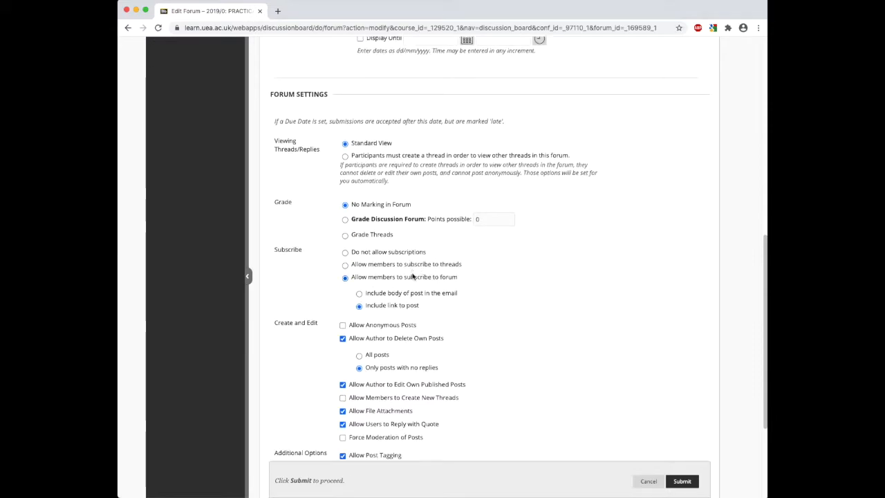
scroll(down, 3)
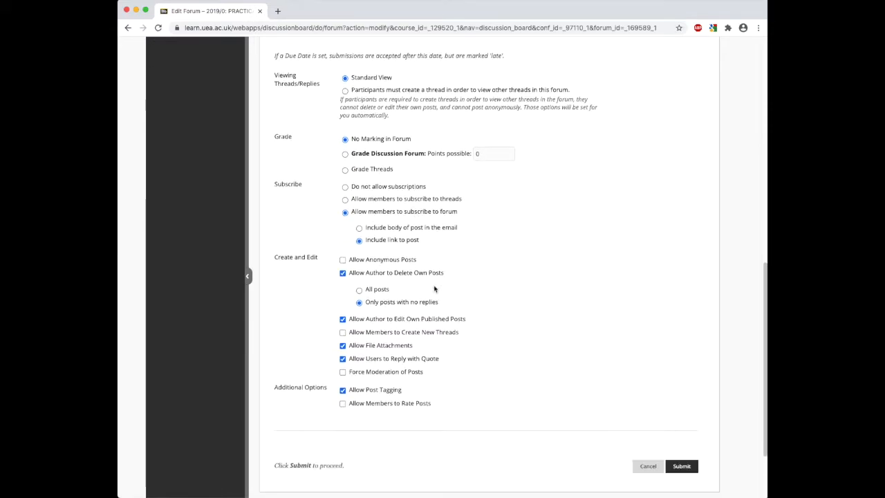
Review anonymous posting and set authors to delete only posts with no replies
click(343, 260)
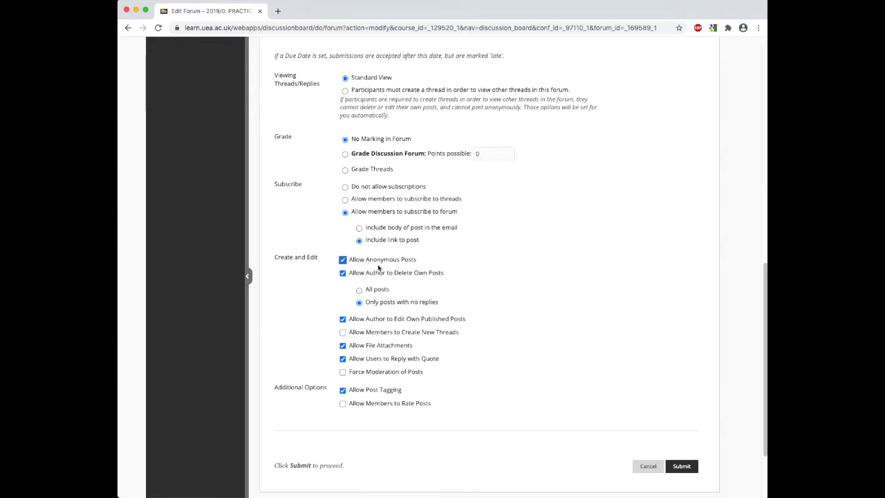
click(343, 260)
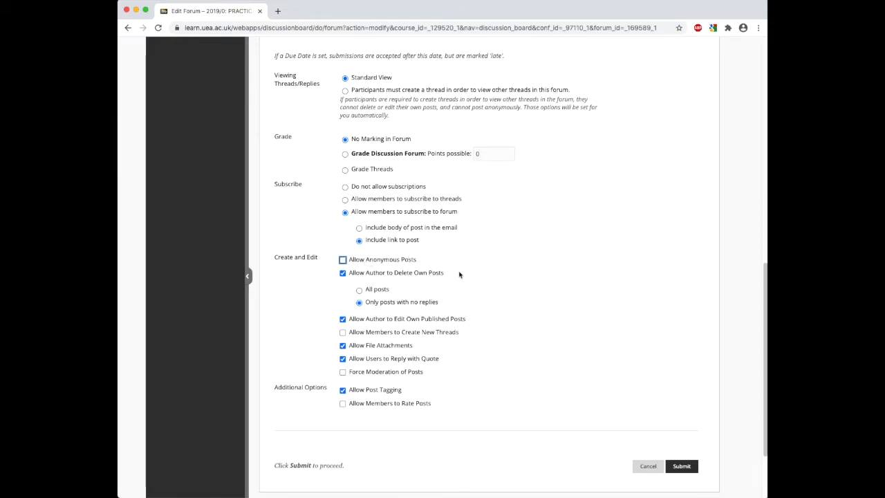
scroll(down, 3)
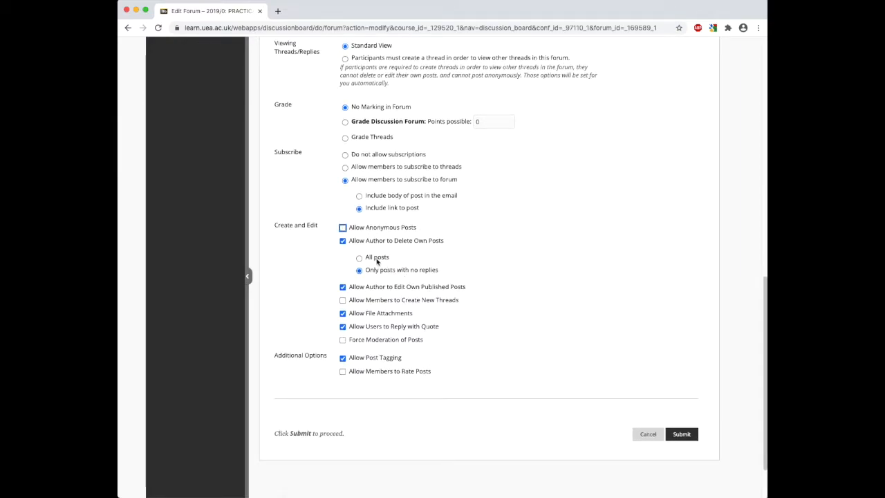
click(359, 257)
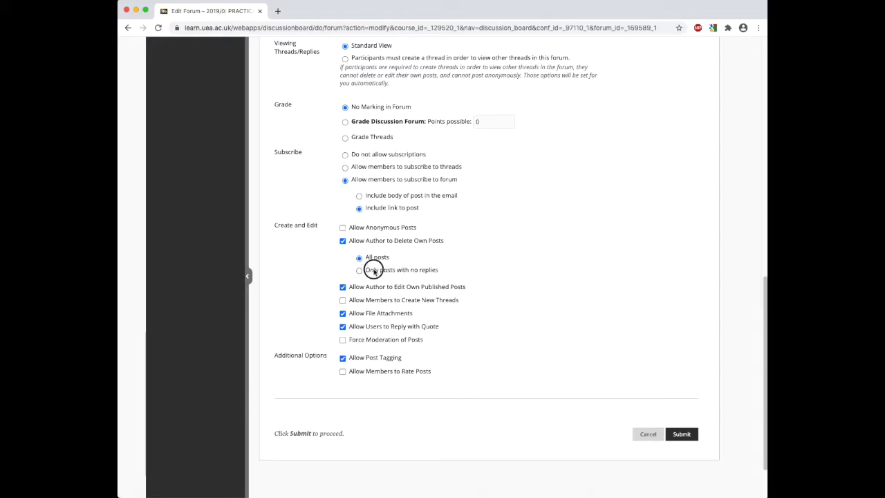
click(360, 269)
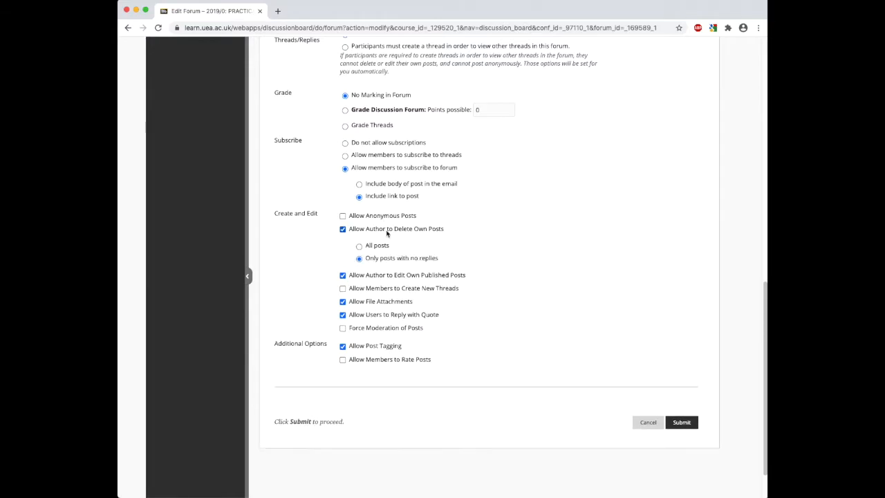
scroll(down, 3)
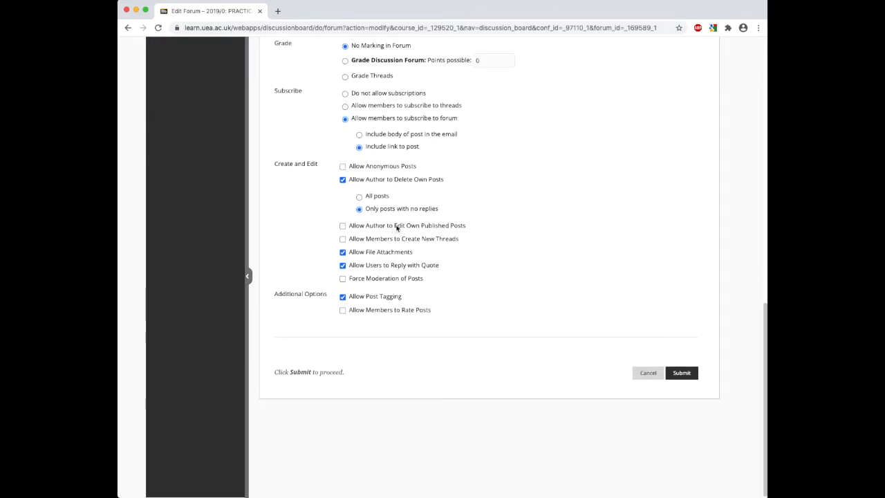
Allow authors to edit published posts, review thread creation, moderation and rating, and submit
click(343, 225)
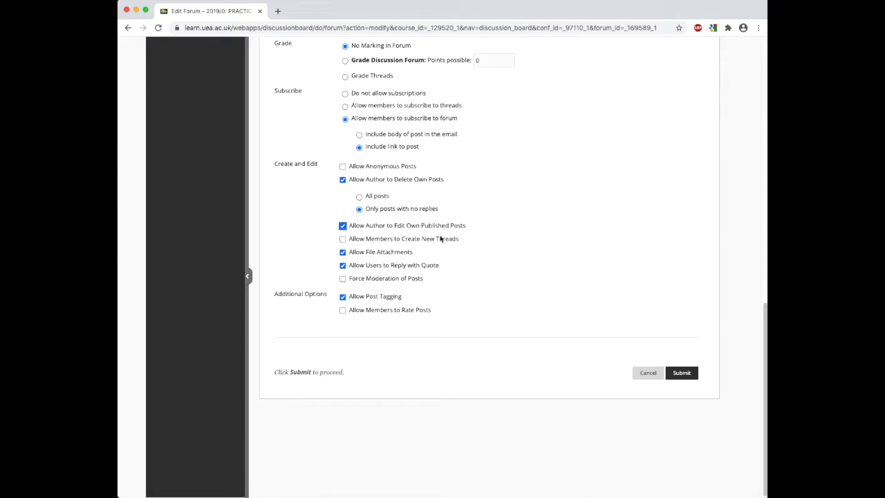
click(343, 237)
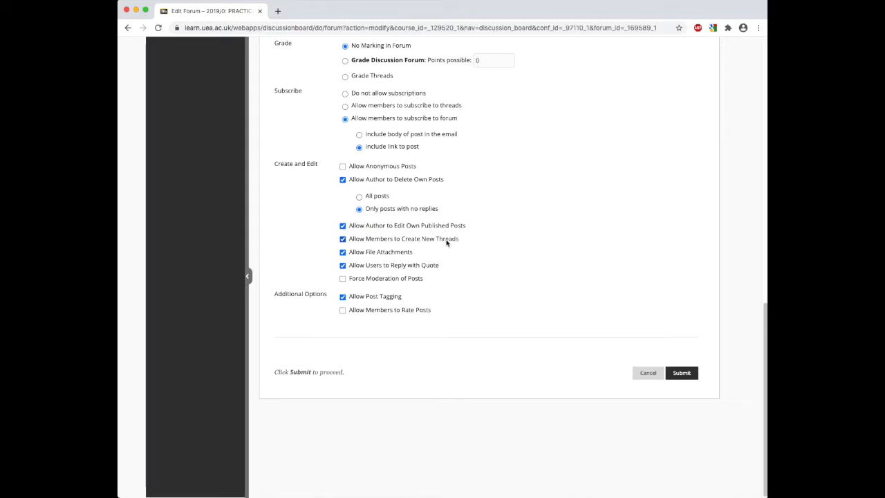
click(343, 237)
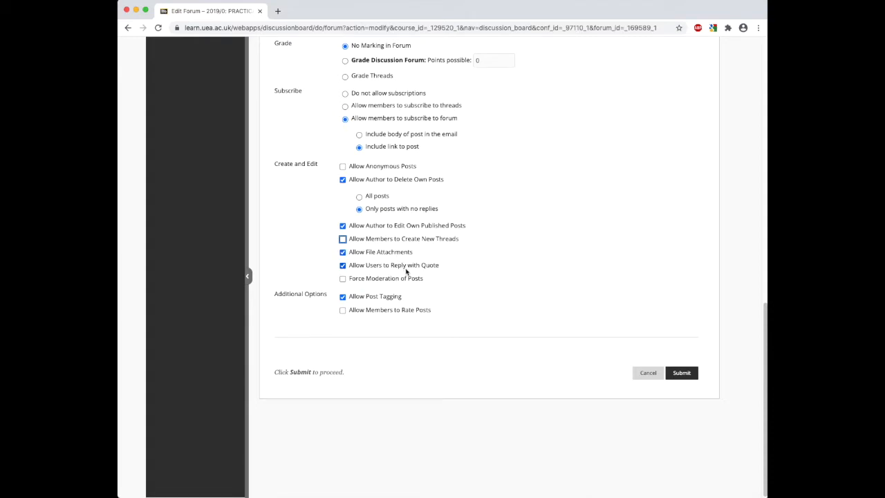
click(343, 278)
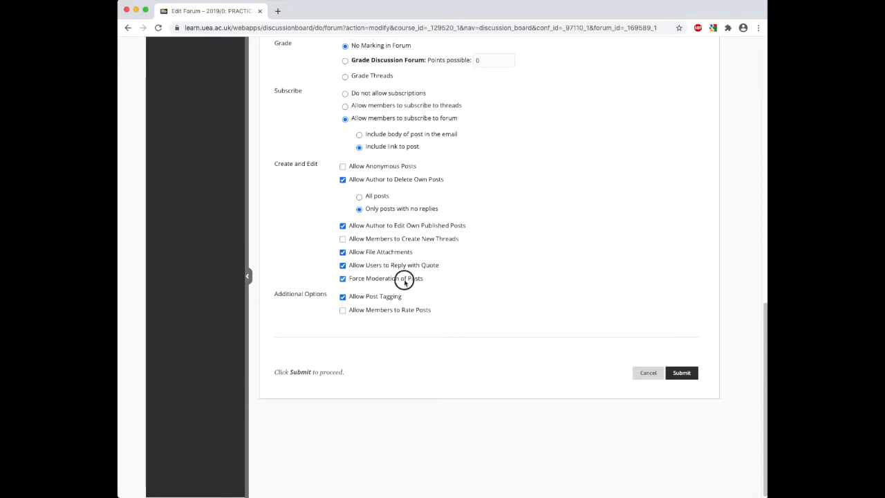
click(343, 278)
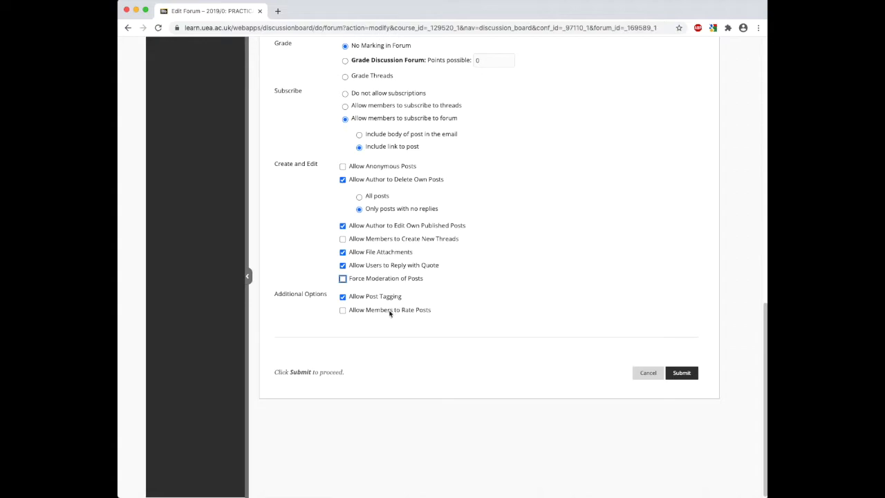
click(343, 309)
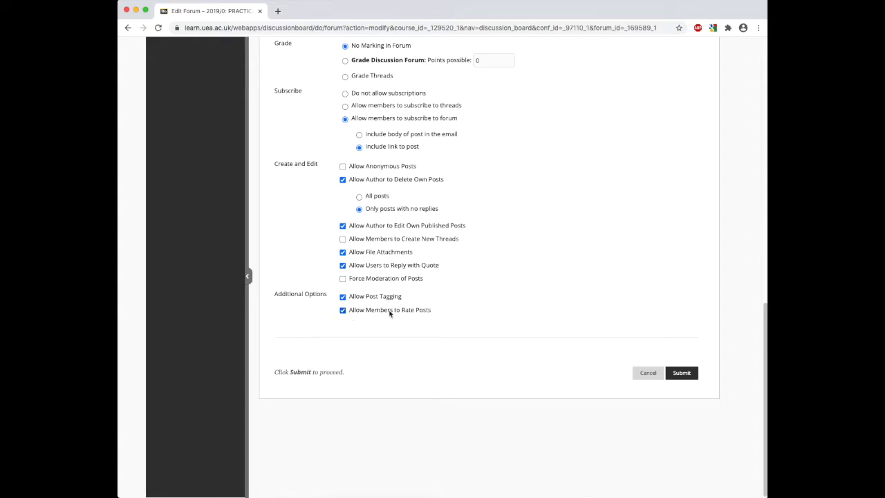
click(343, 310)
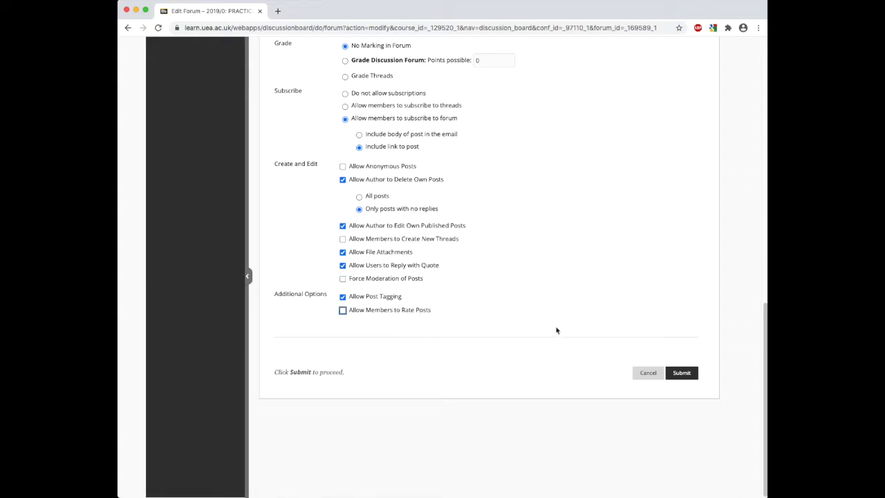
click(680, 373)
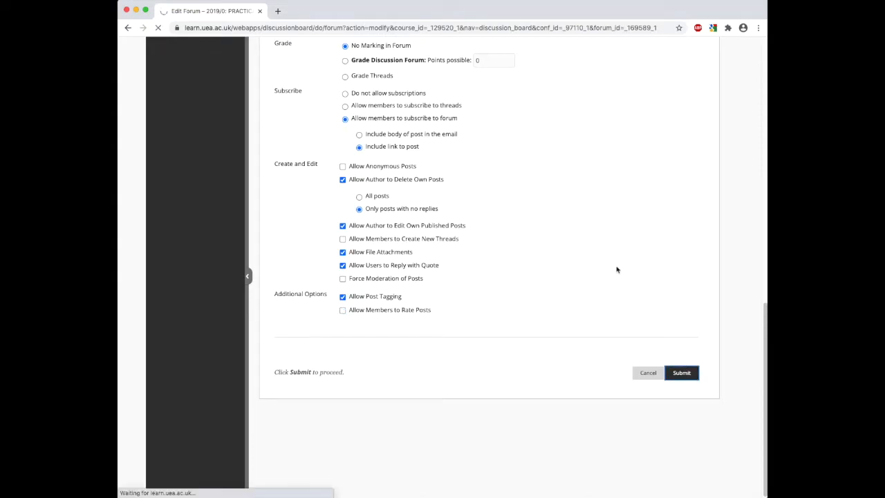
click(680, 371)
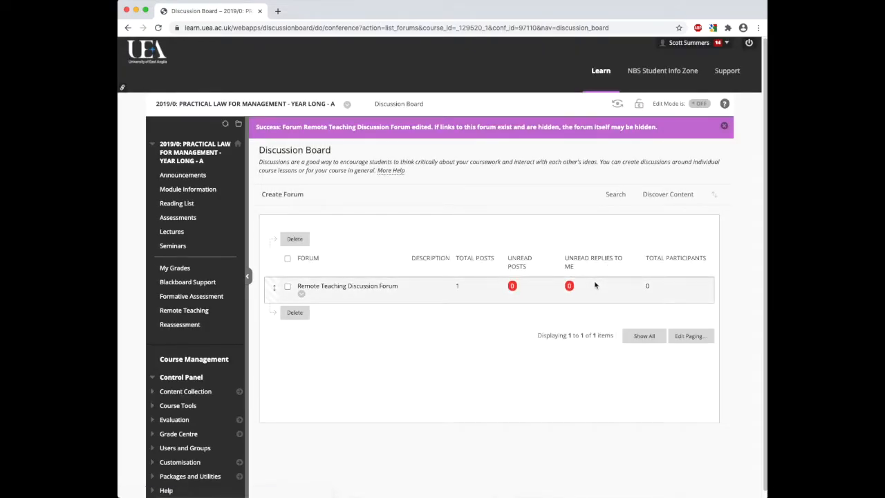
Turn Edit Mode on and start a new Tool Link of type Discussion Board in the course menu
click(347, 285)
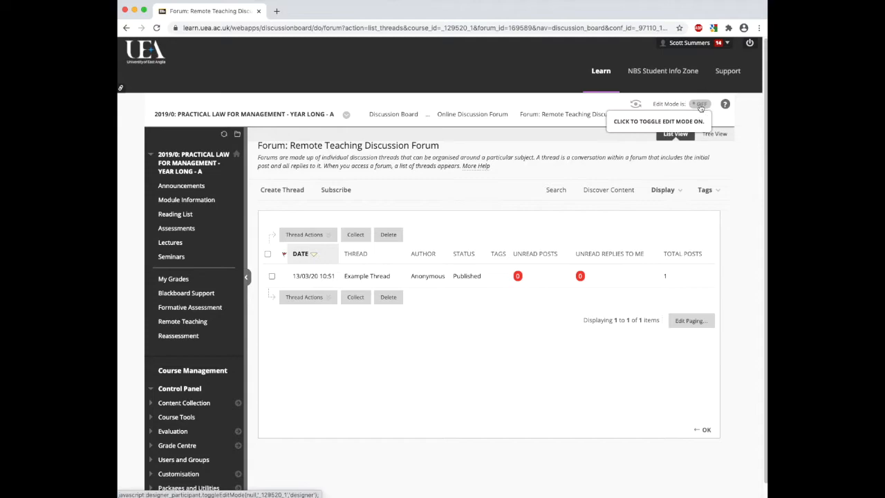
click(699, 105)
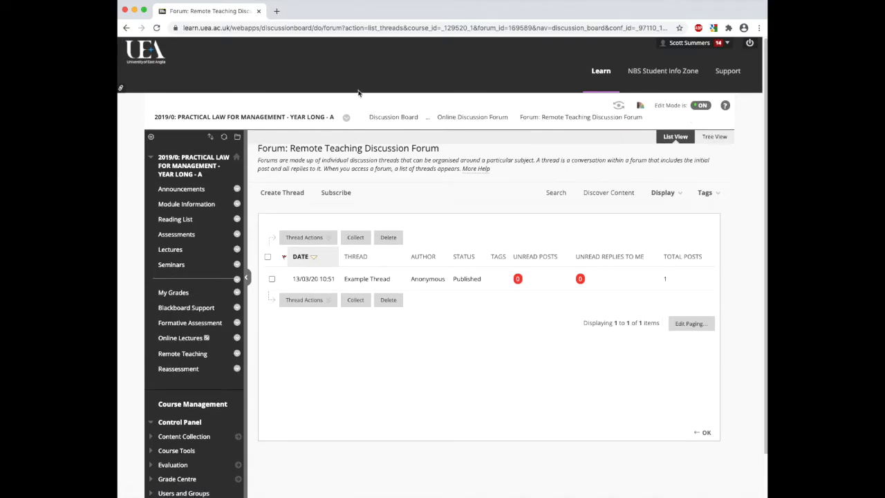
click(150, 137)
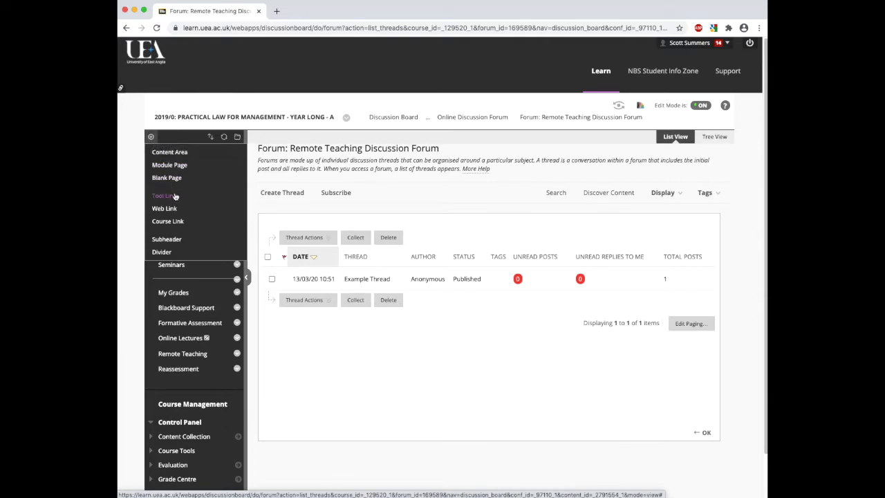
click(163, 197)
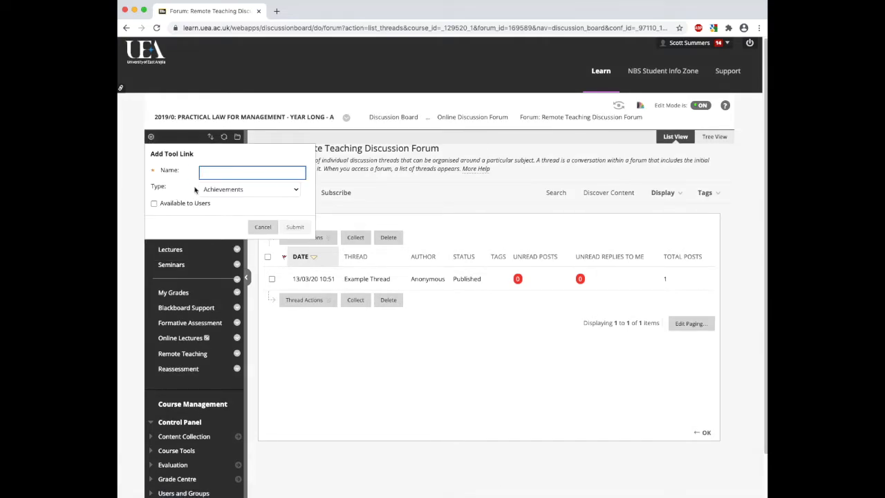
click(249, 188)
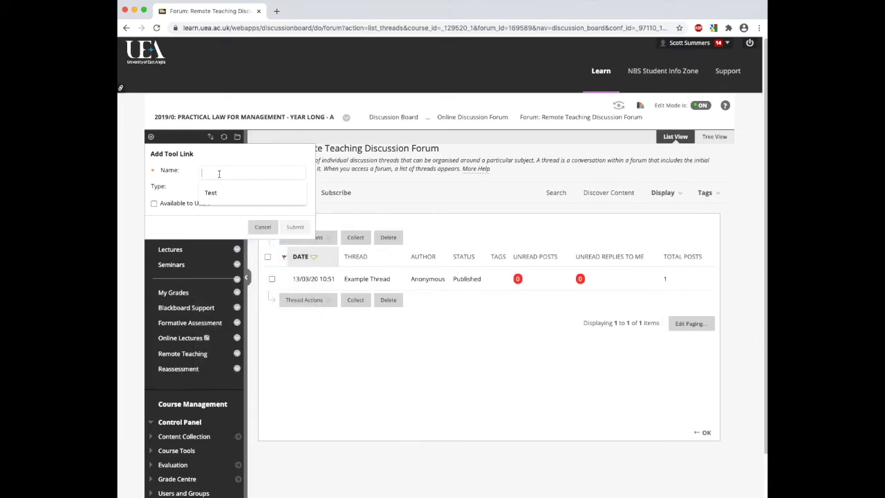
Name the link 'Discussion Boards' and add it to the course menu
text(Discus)
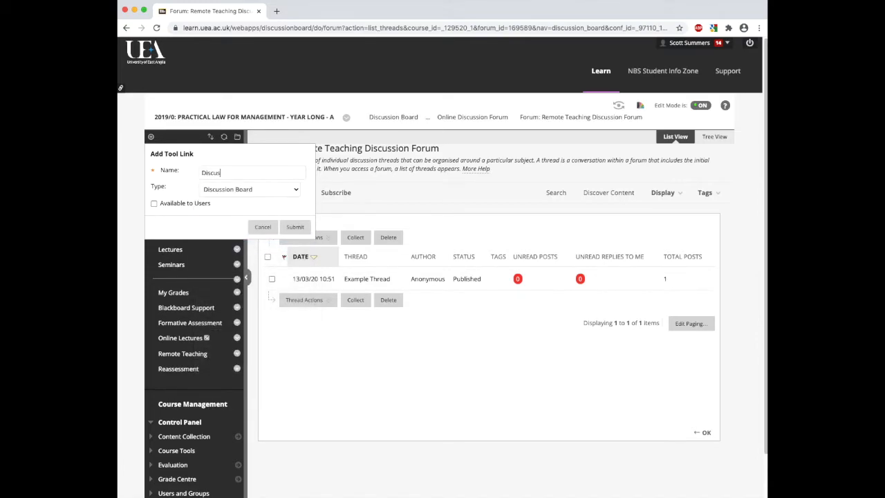
text(sion)
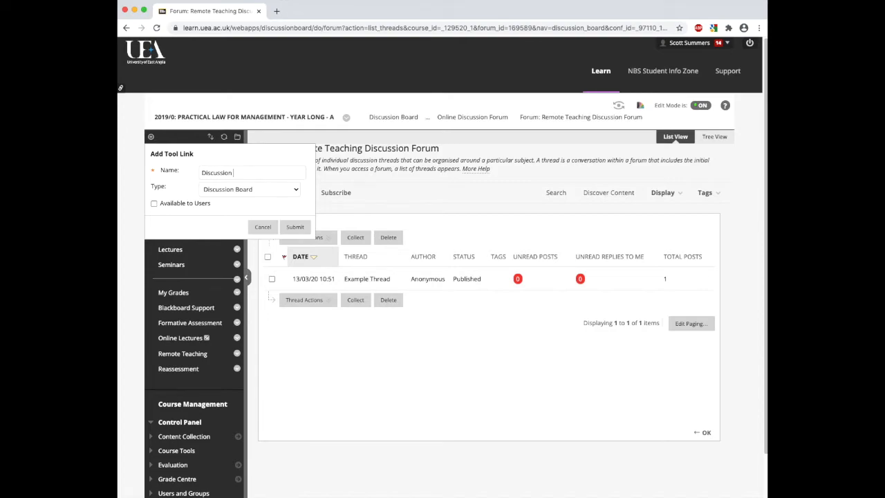
text(Boards)
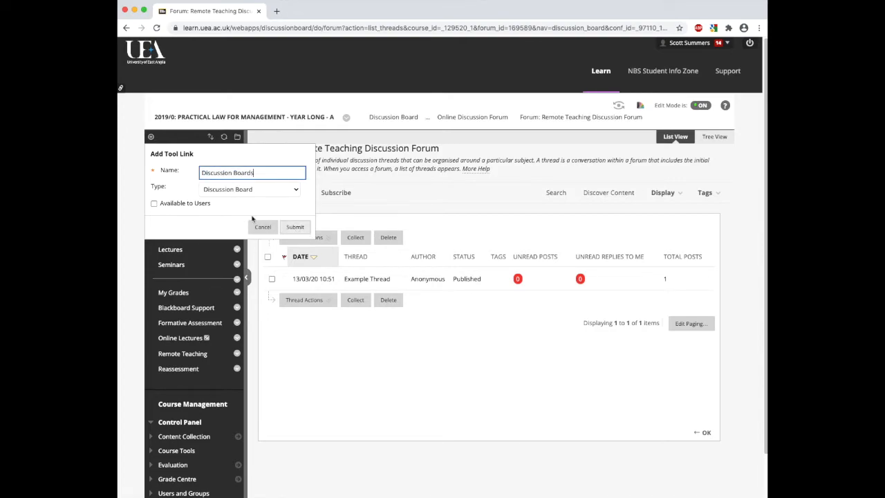
click(295, 226)
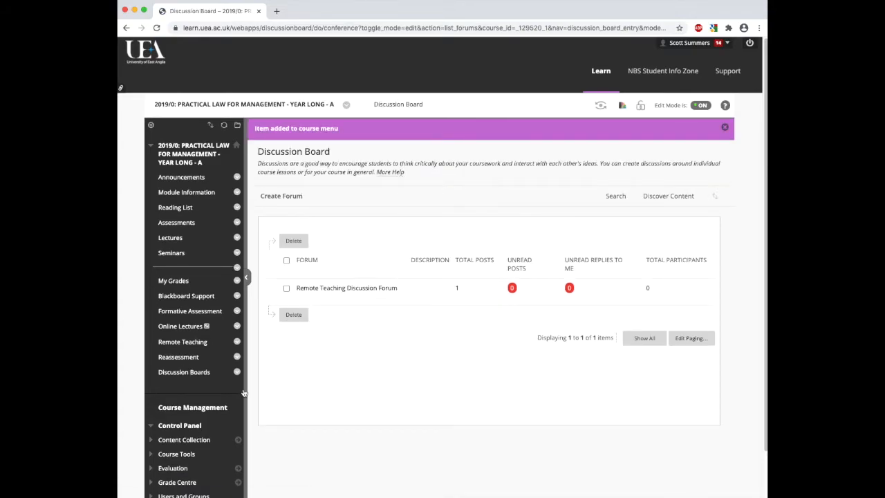
mouse_move(301, 260)
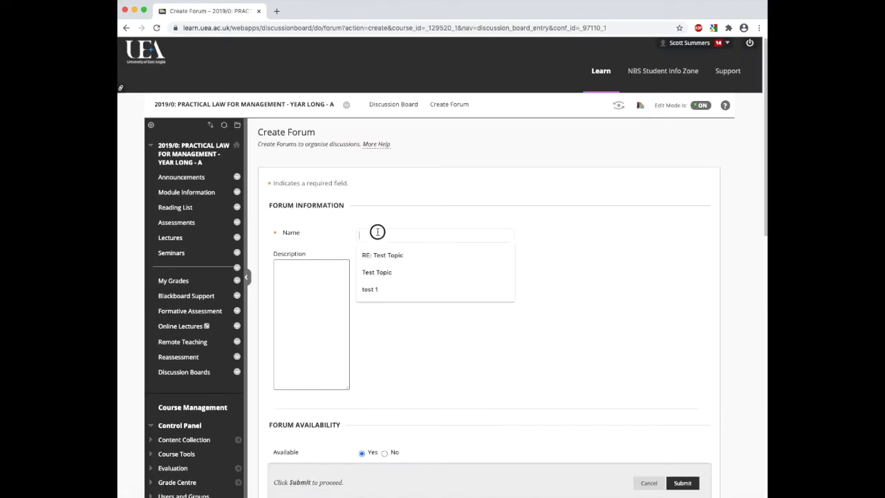
Create a forum named 'New Discussion Board', adjust its subscription setting and submit
text(New)
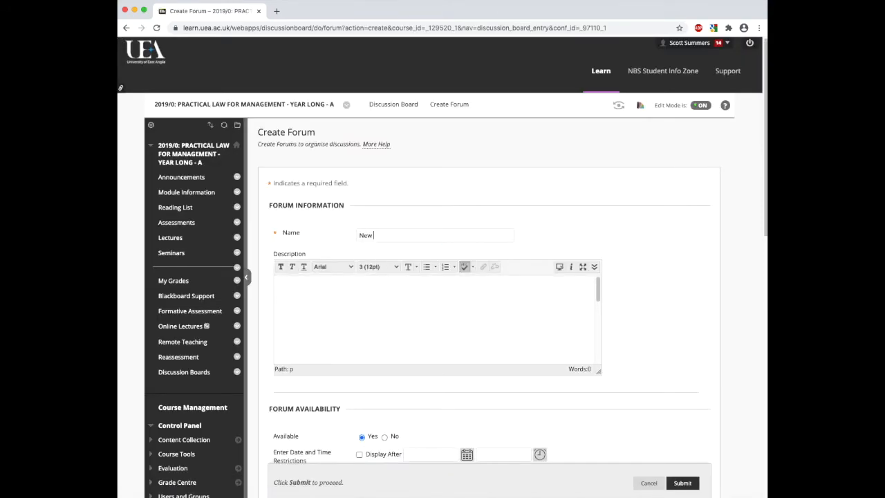
text(Discussion)
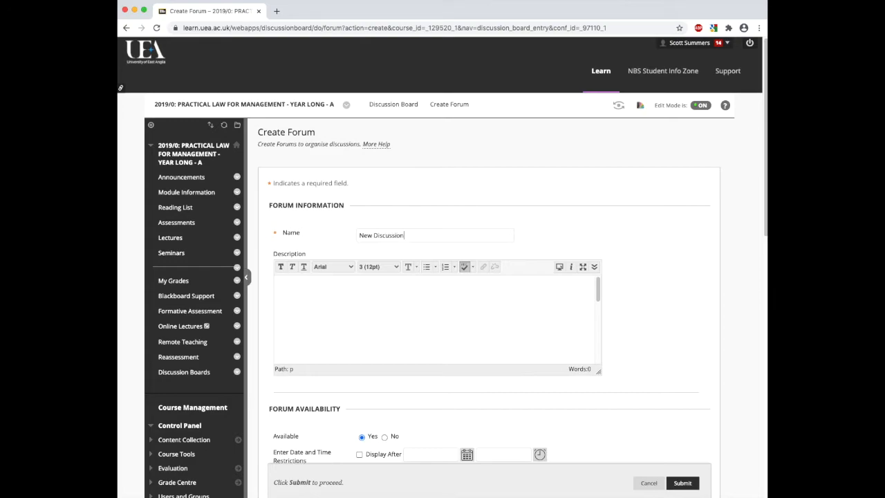
text(Board)
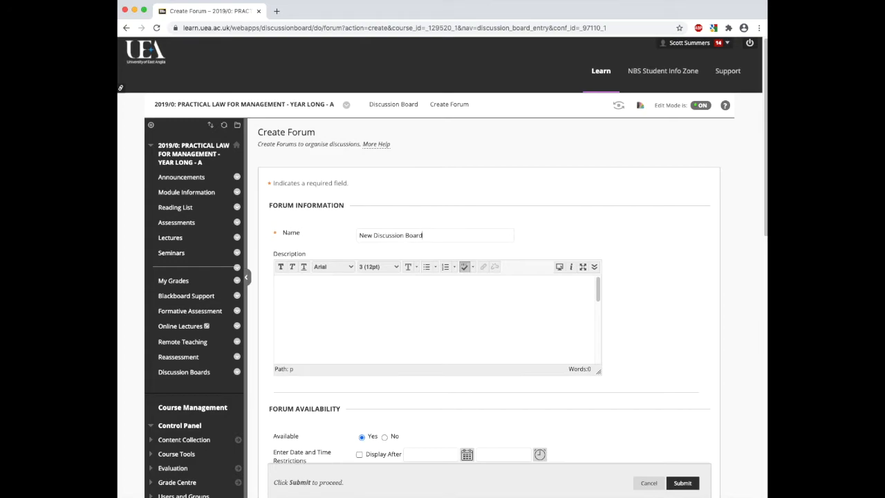
scroll(down, 3)
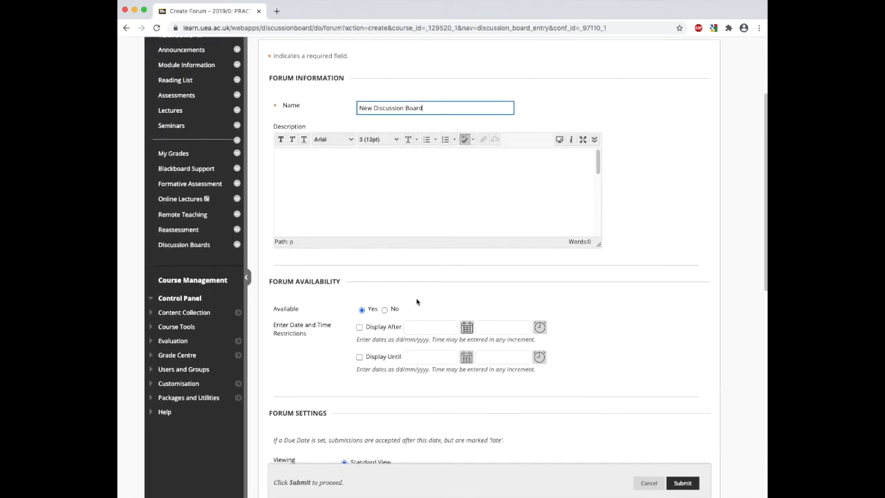
scroll(down, 3)
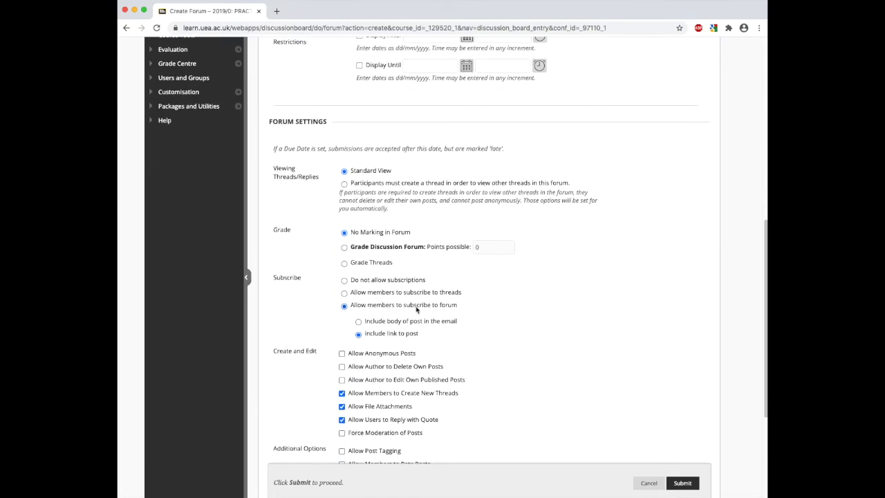
scroll(down, 3)
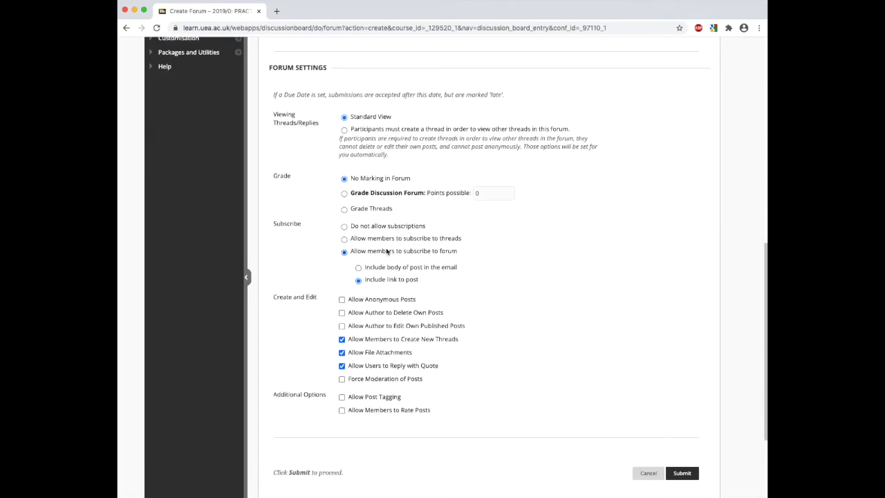
click(345, 225)
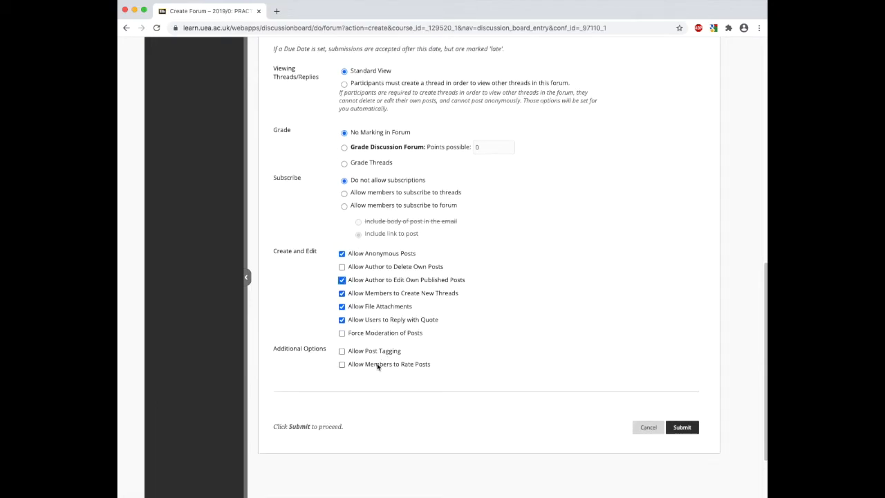
click(680, 426)
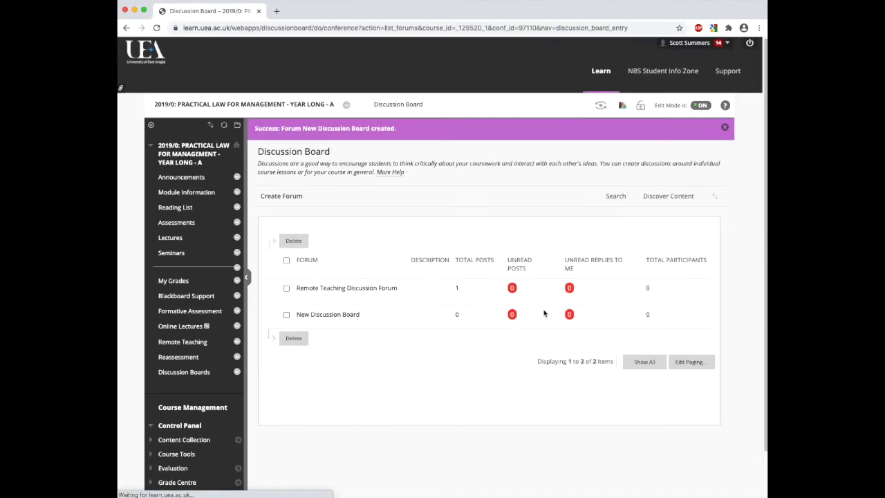
mouse_move(327, 314)
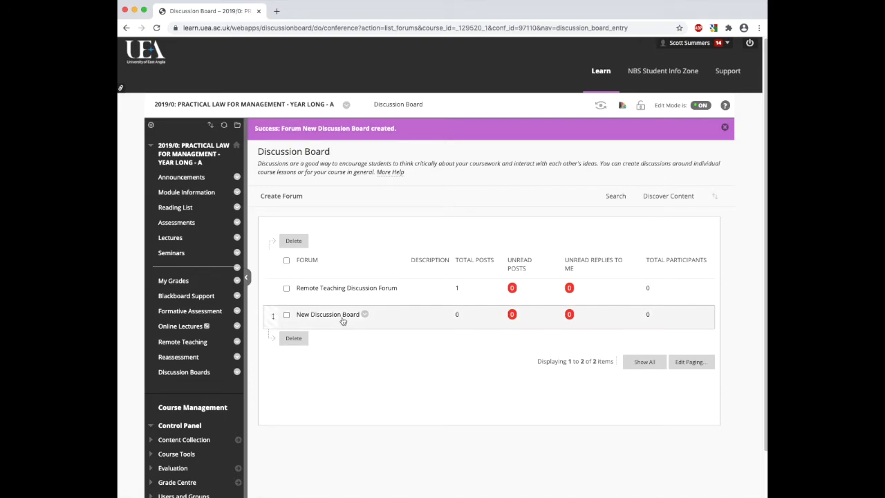
Open the New Discussion Board forum, showing no threads yet
click(327, 314)
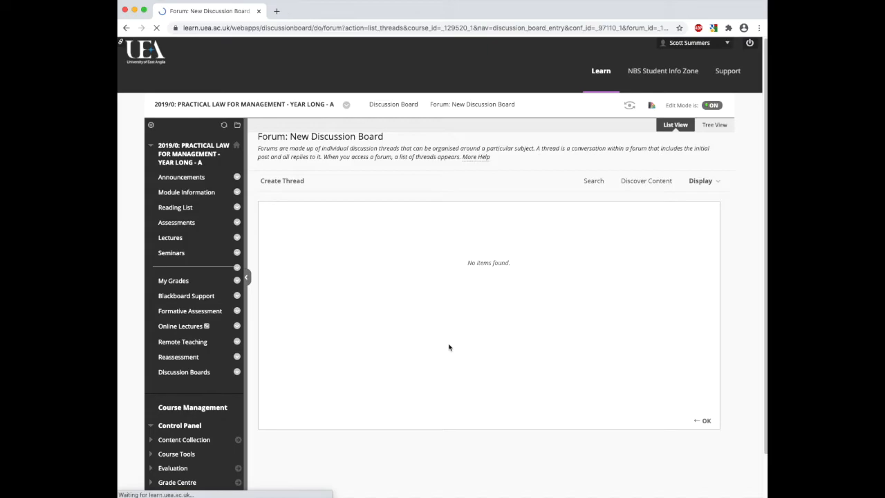
mouse_move(282, 180)
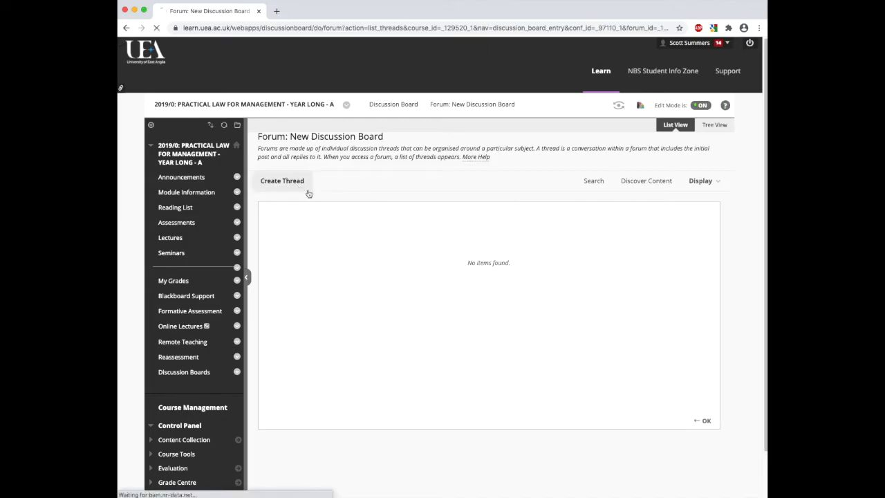